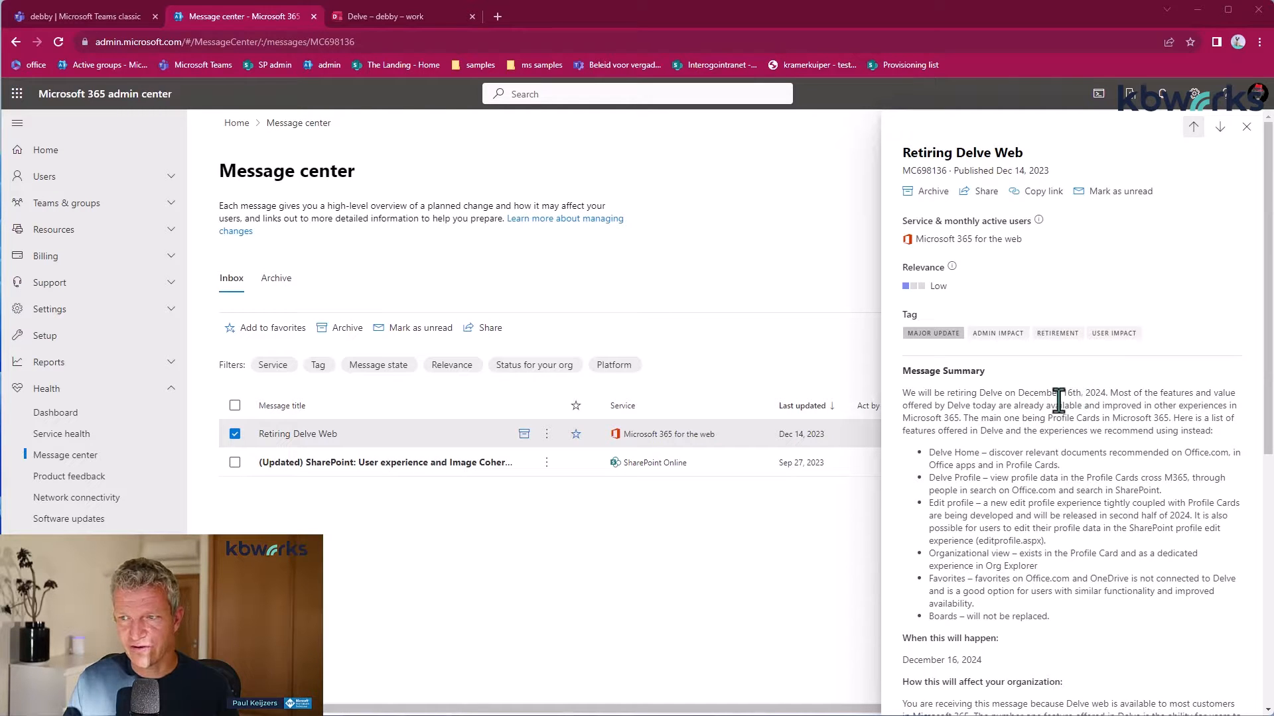
{"action": "mouse_move", "coordinate": [1056, 463]}
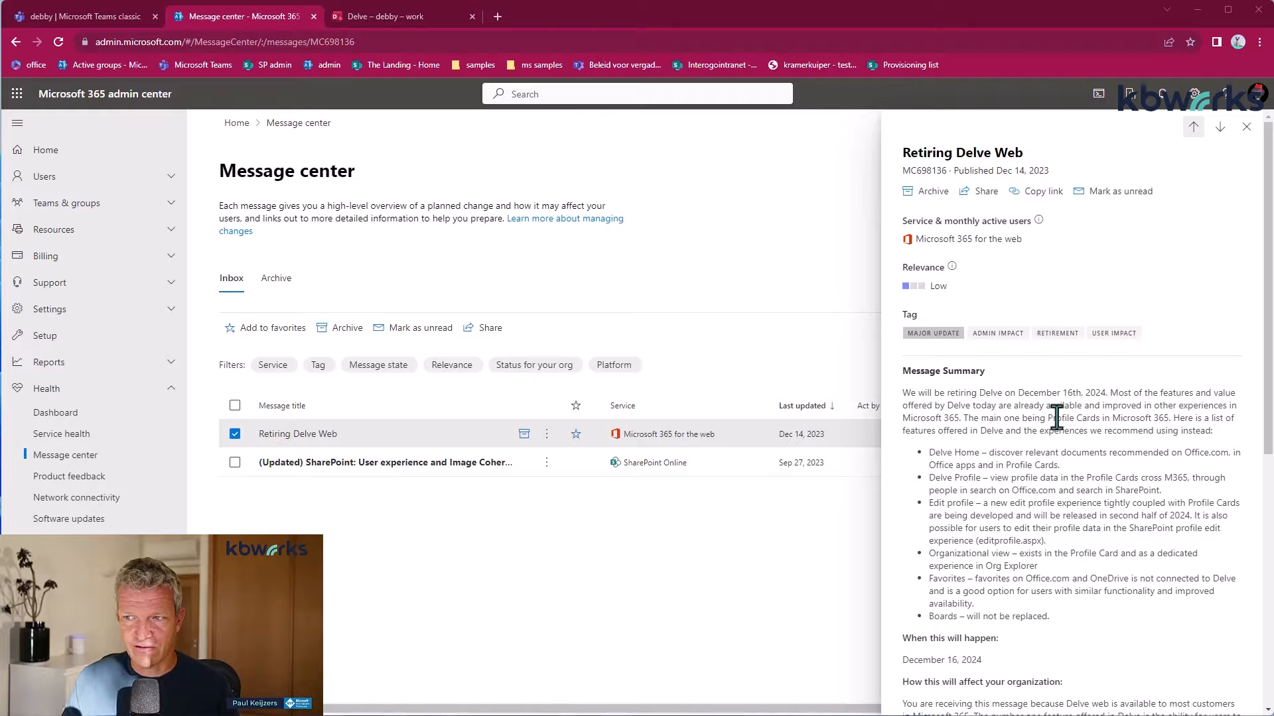
{"action": "mouse_move", "coordinate": [1118, 418]}
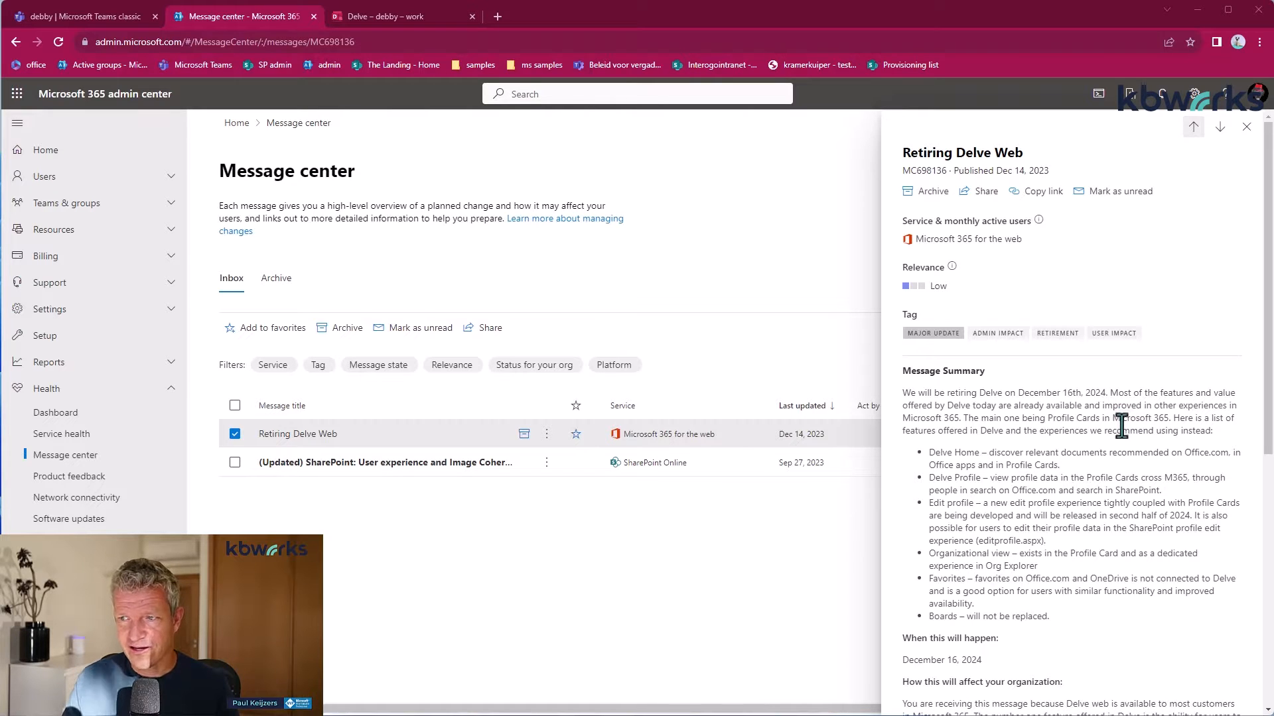
{"action": "mouse_move", "coordinate": [1071, 478]}
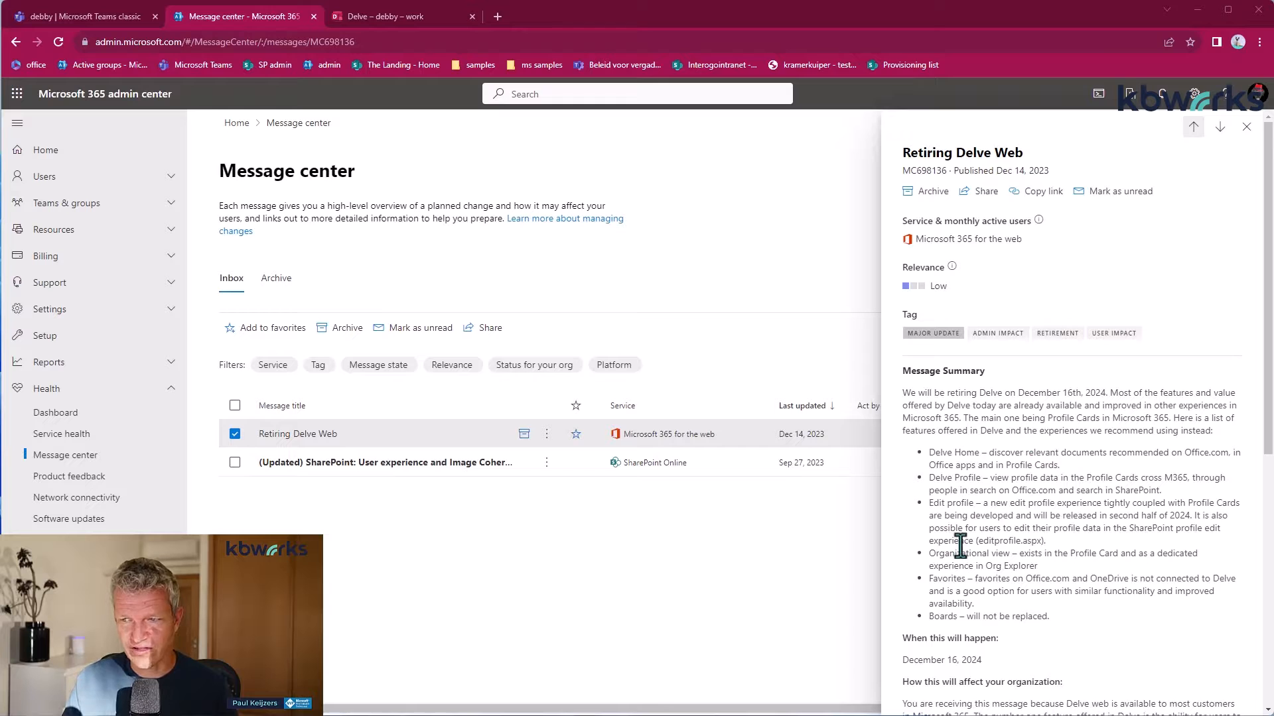
{"action": "scroll", "scroll_direction": "down", "scroll_amount": 3}
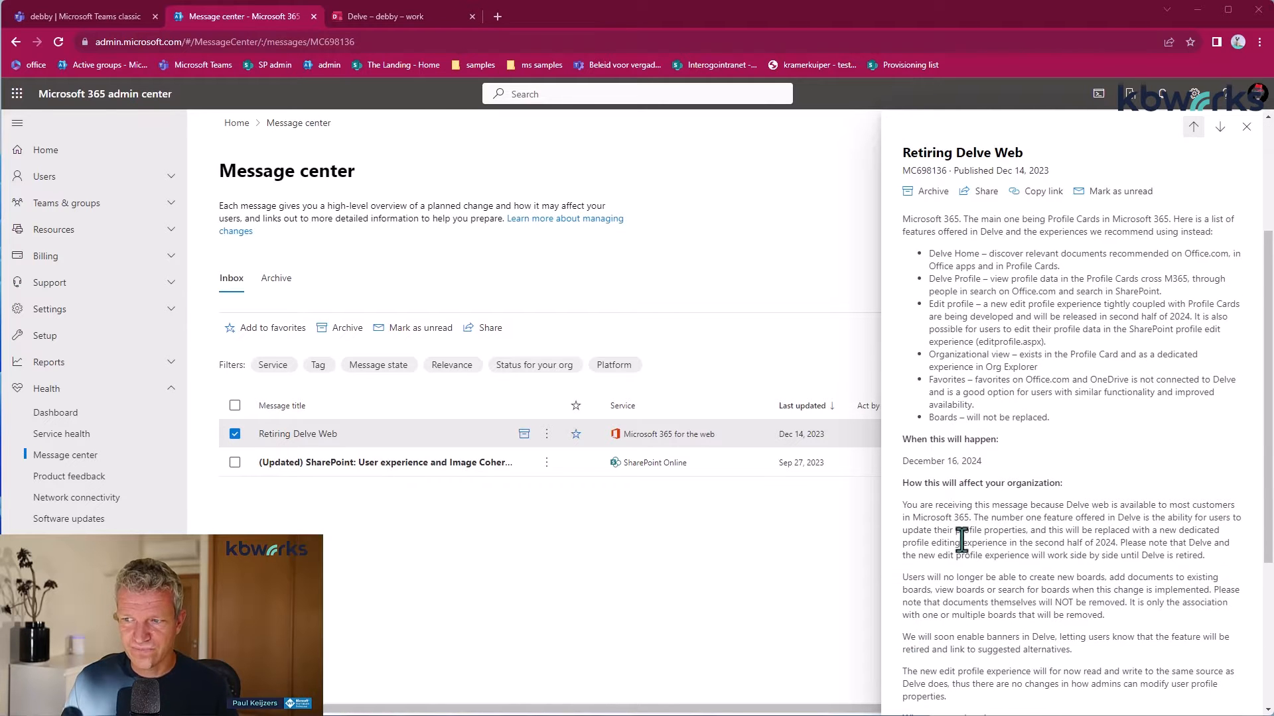
{"action": "scroll", "scroll_direction": "down", "scroll_amount": 3}
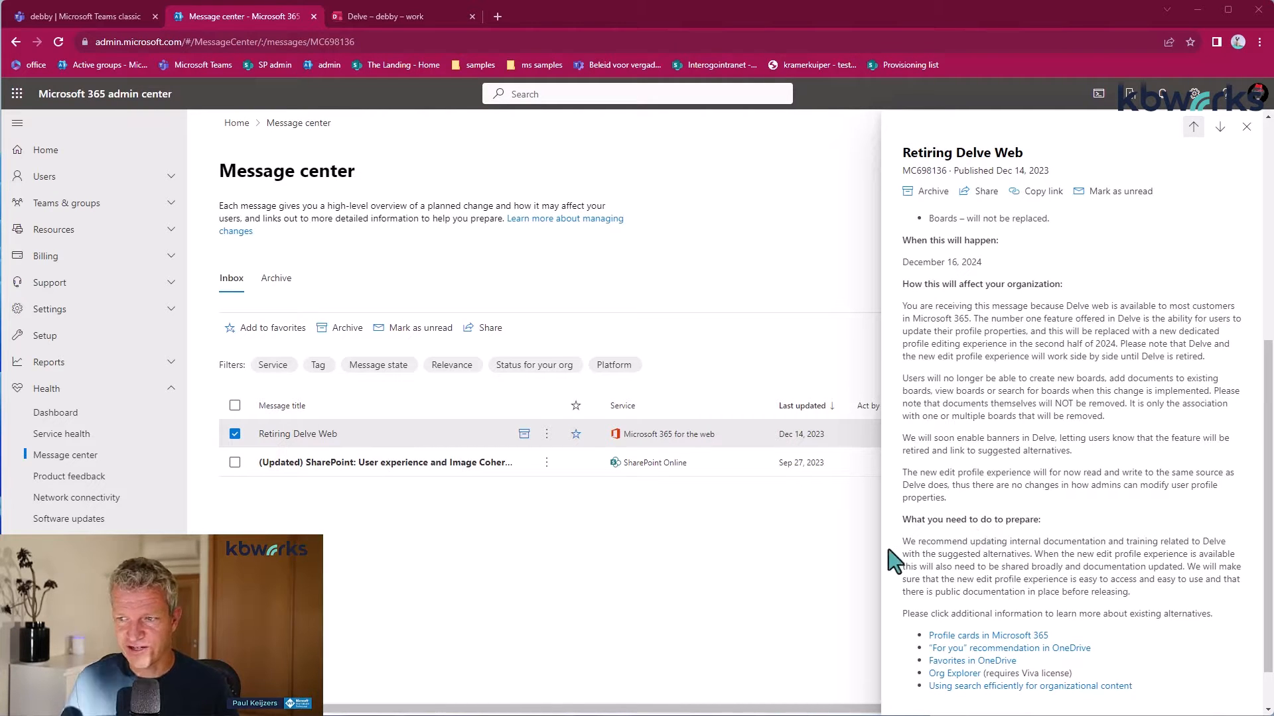
{"action": "scroll", "scroll_direction": "down", "scroll_amount": 3}
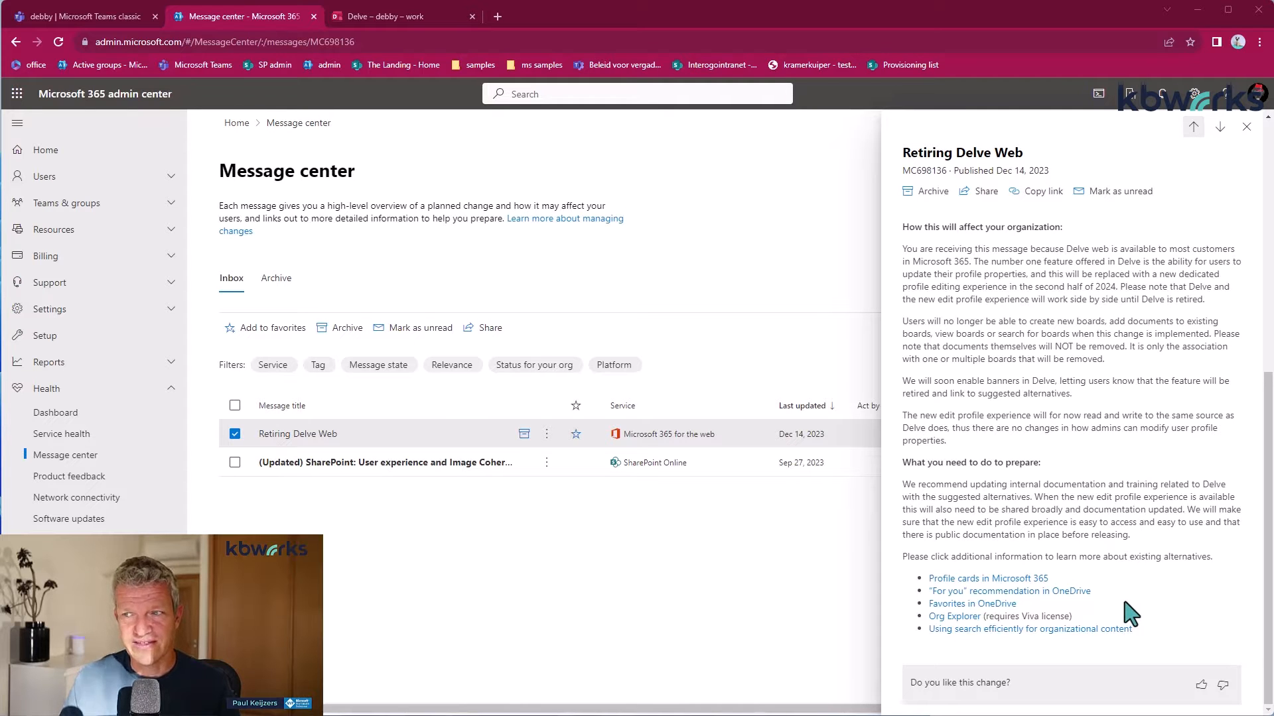
{"action": "mouse_move", "coordinate": [1137, 598]}
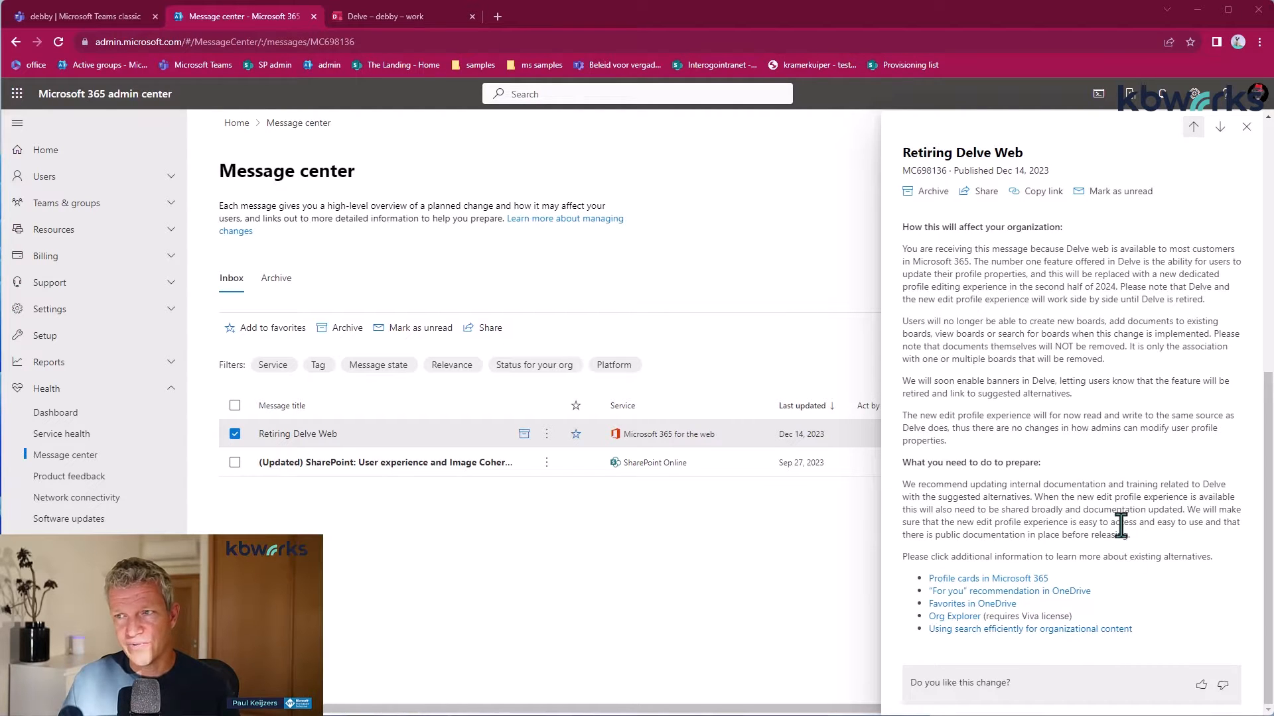
{"action": "mouse_move", "coordinate": [418, 72]}
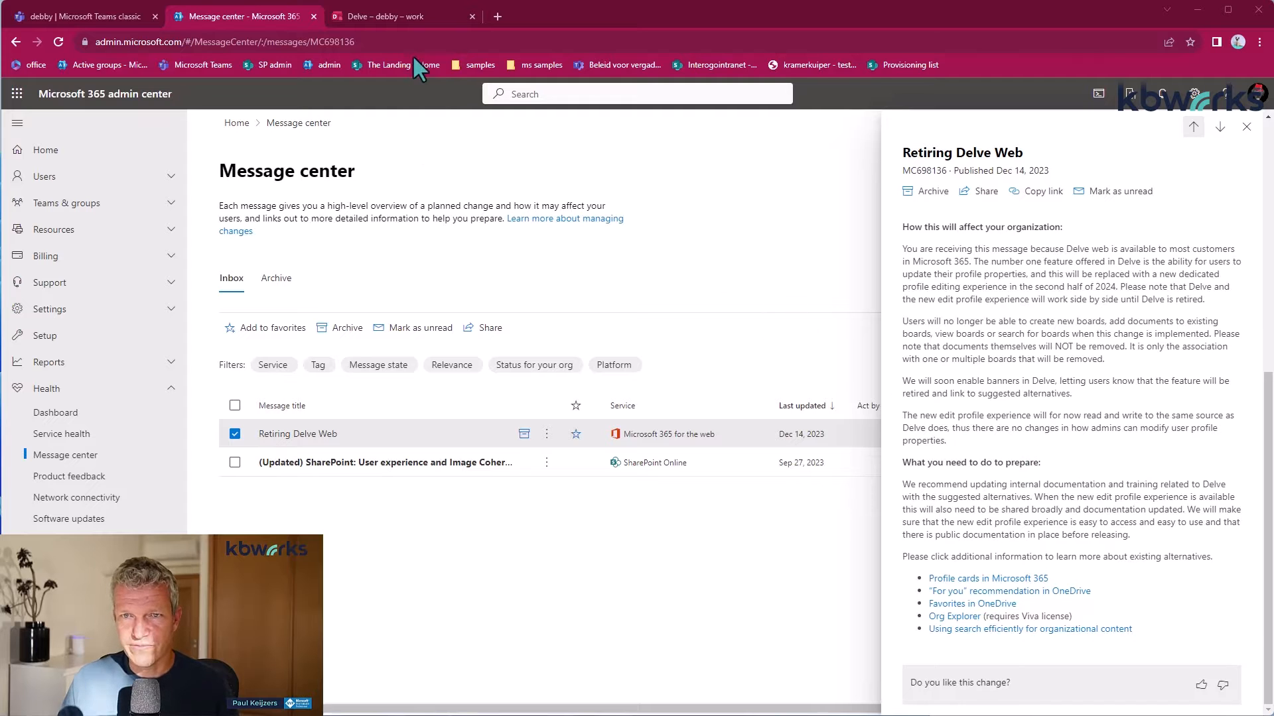
{"action": "left_click", "coordinate": [398, 16]}
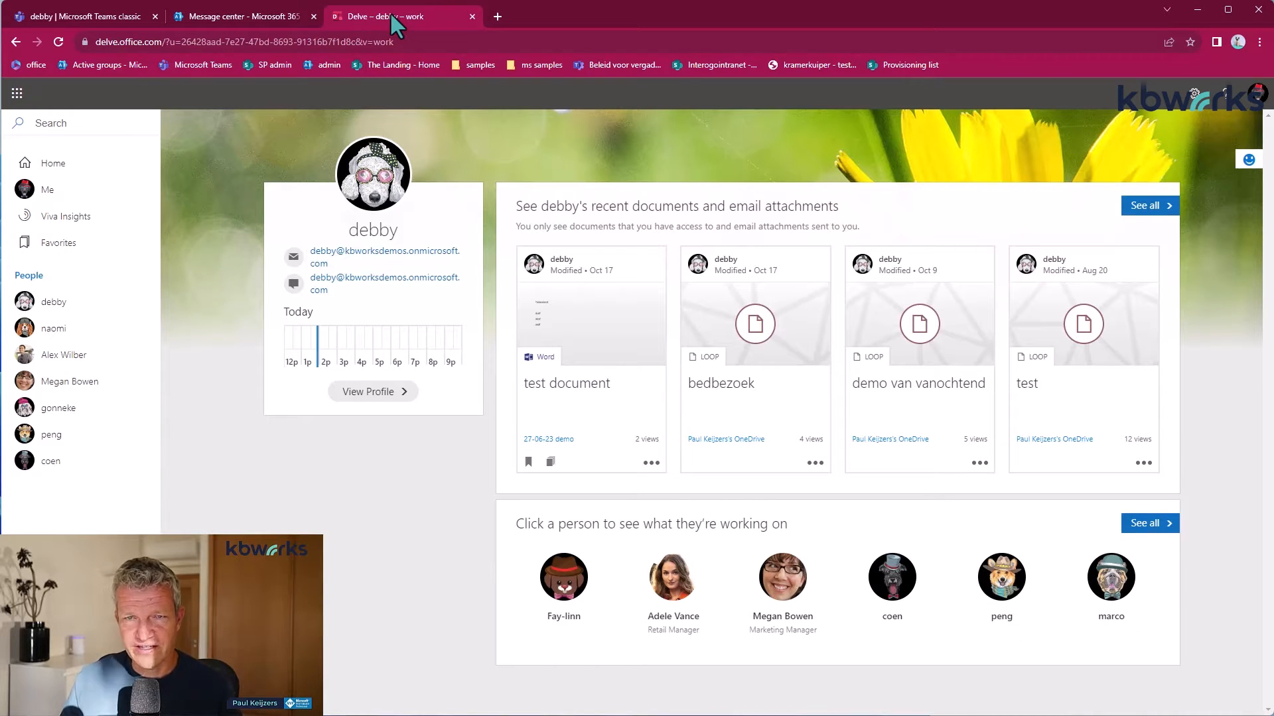
{"action": "mouse_move", "coordinate": [420, 189]}
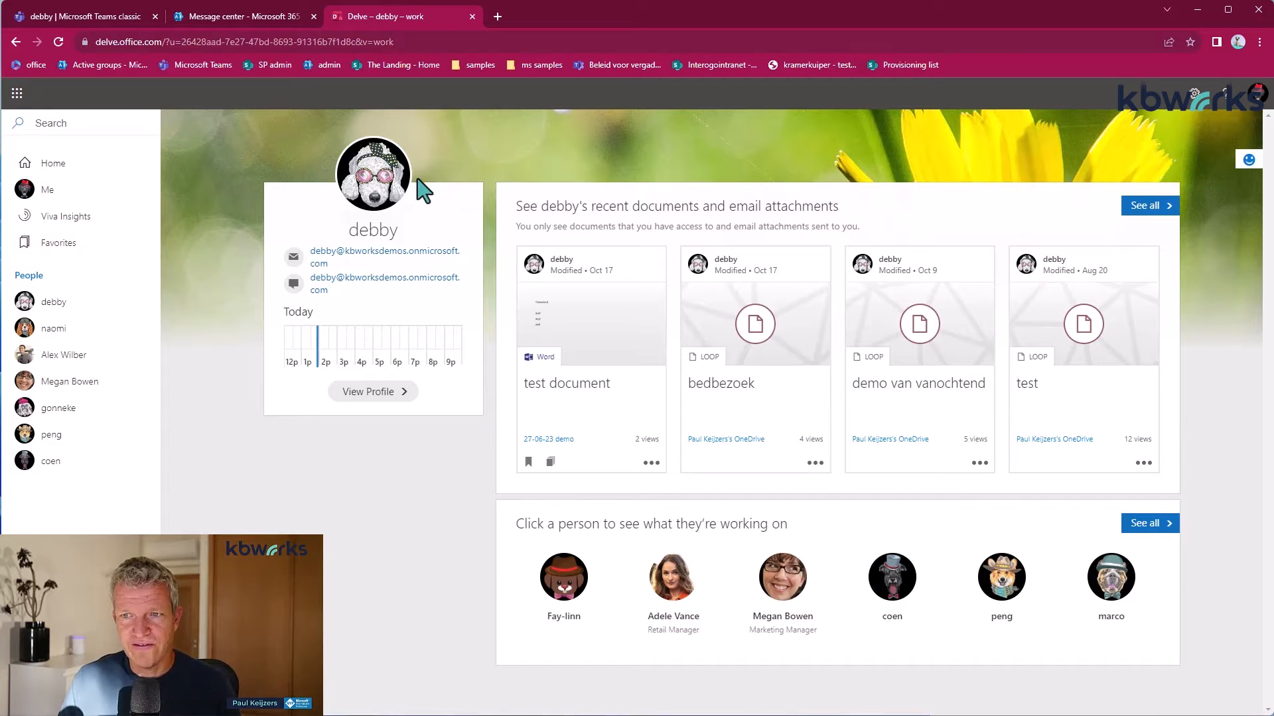
{"action": "mouse_move", "coordinate": [398, 175]}
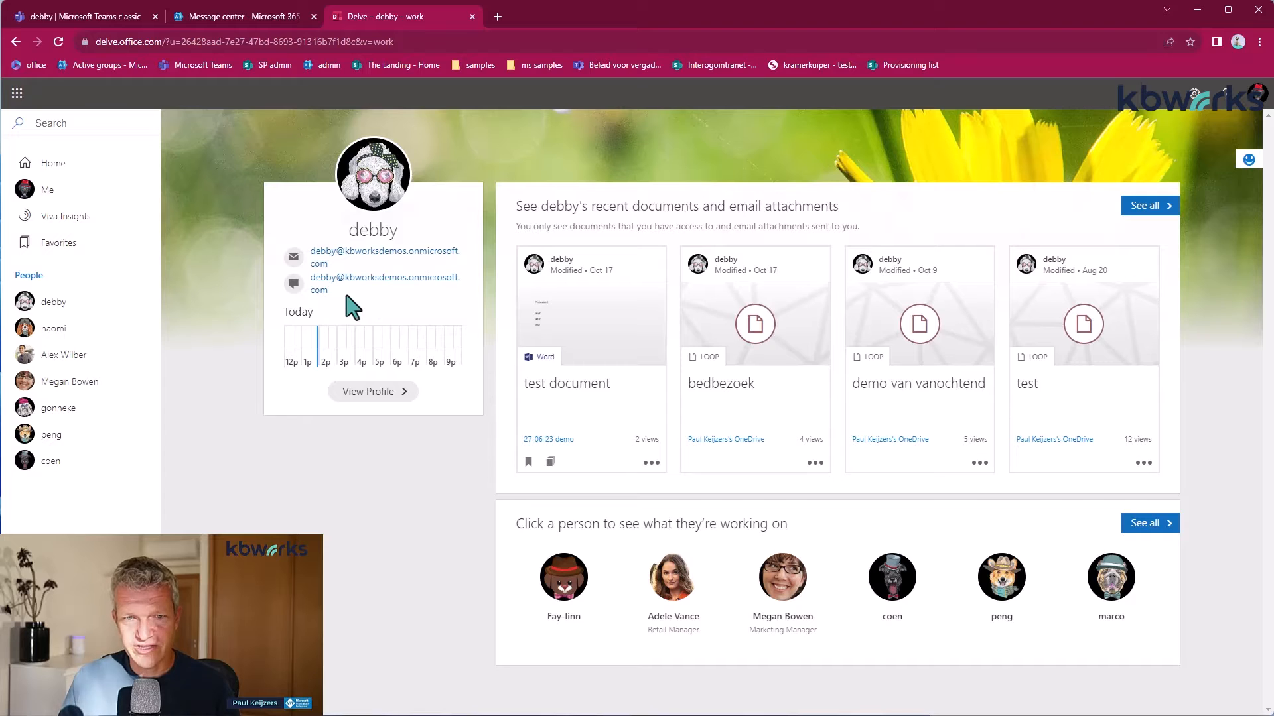
{"action": "left_click", "coordinate": [64, 356]}
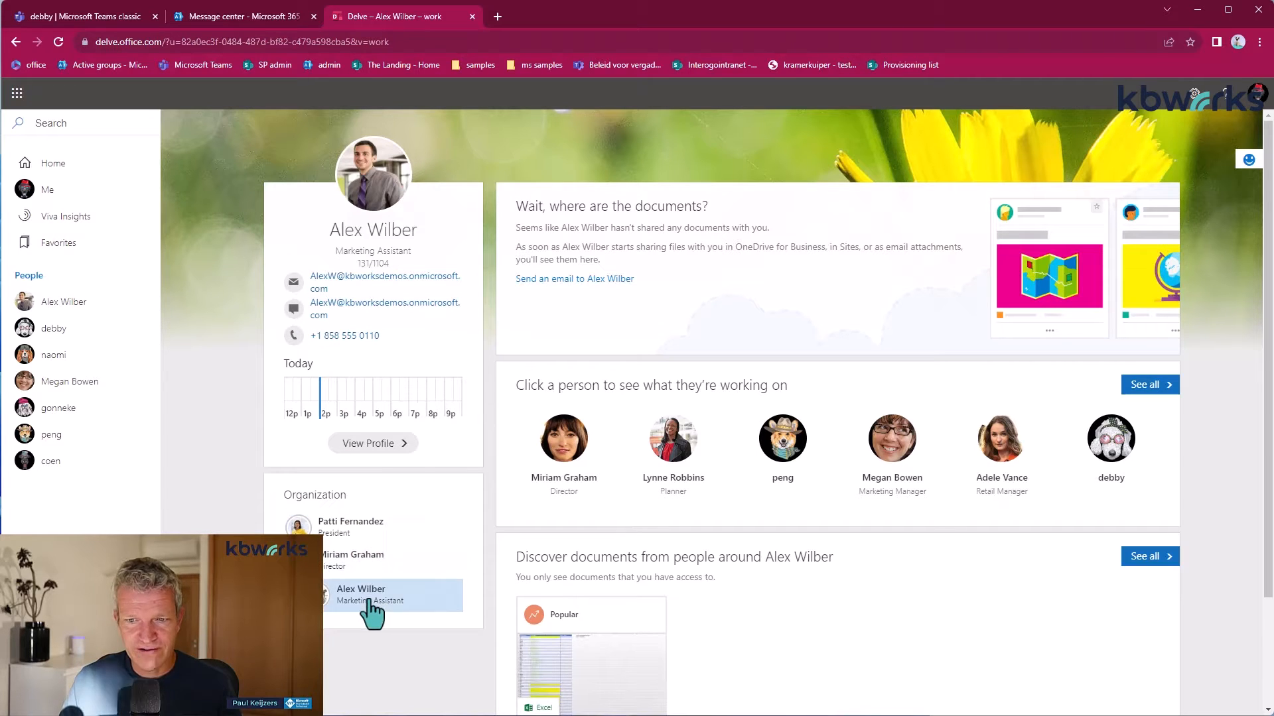
{"action": "mouse_move", "coordinate": [429, 556]}
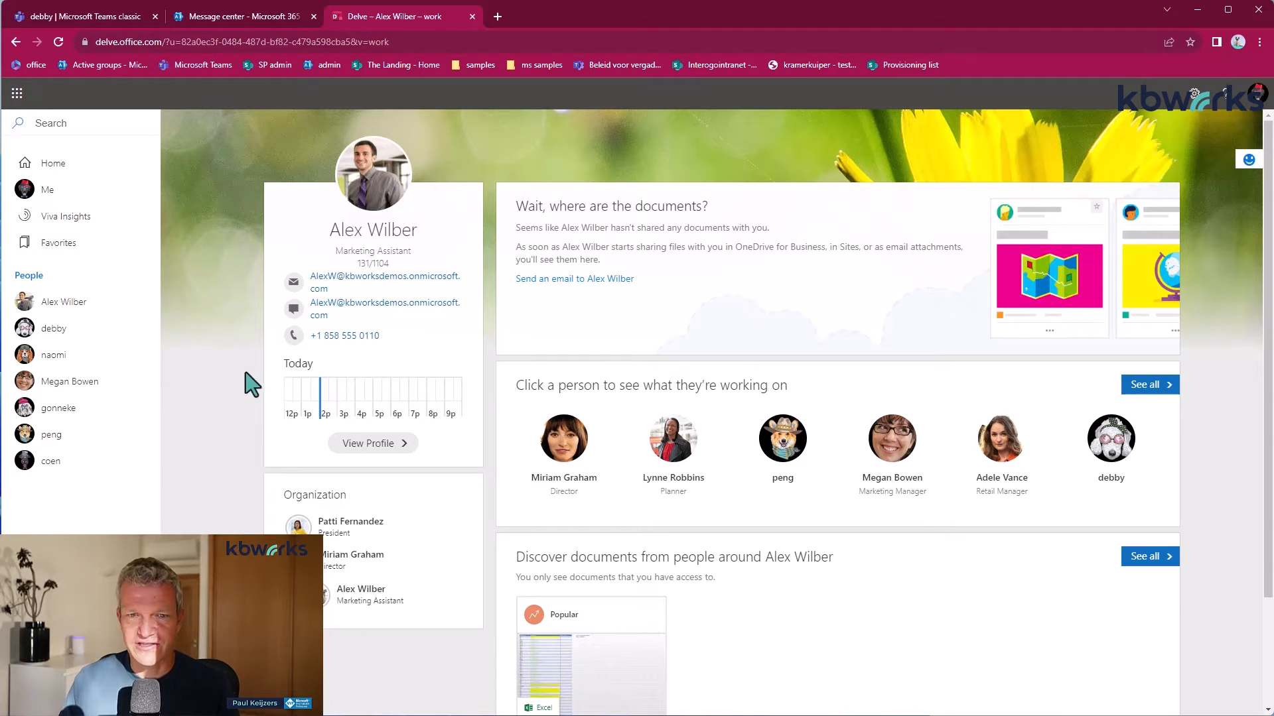
- Return to debby's Delve profile with her recent documents and colleagues
{"action": "left_click", "coordinate": [53, 328]}
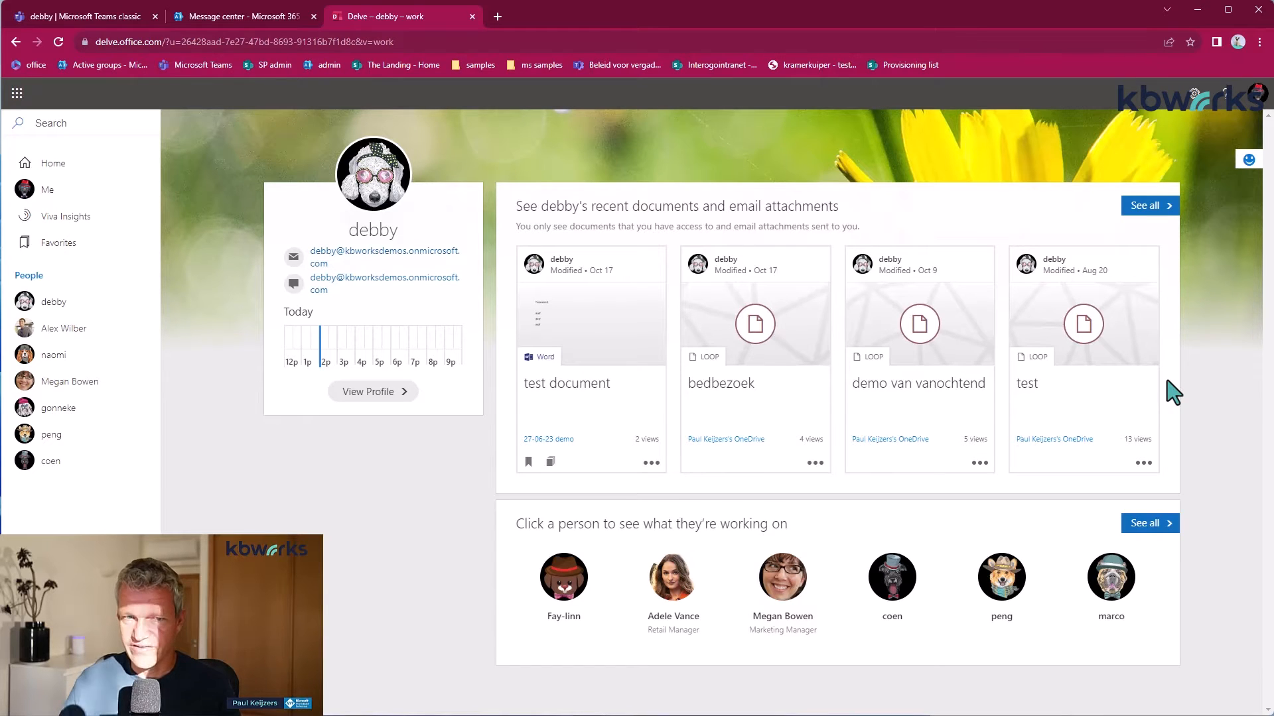
{"action": "mouse_move", "coordinate": [668, 316]}
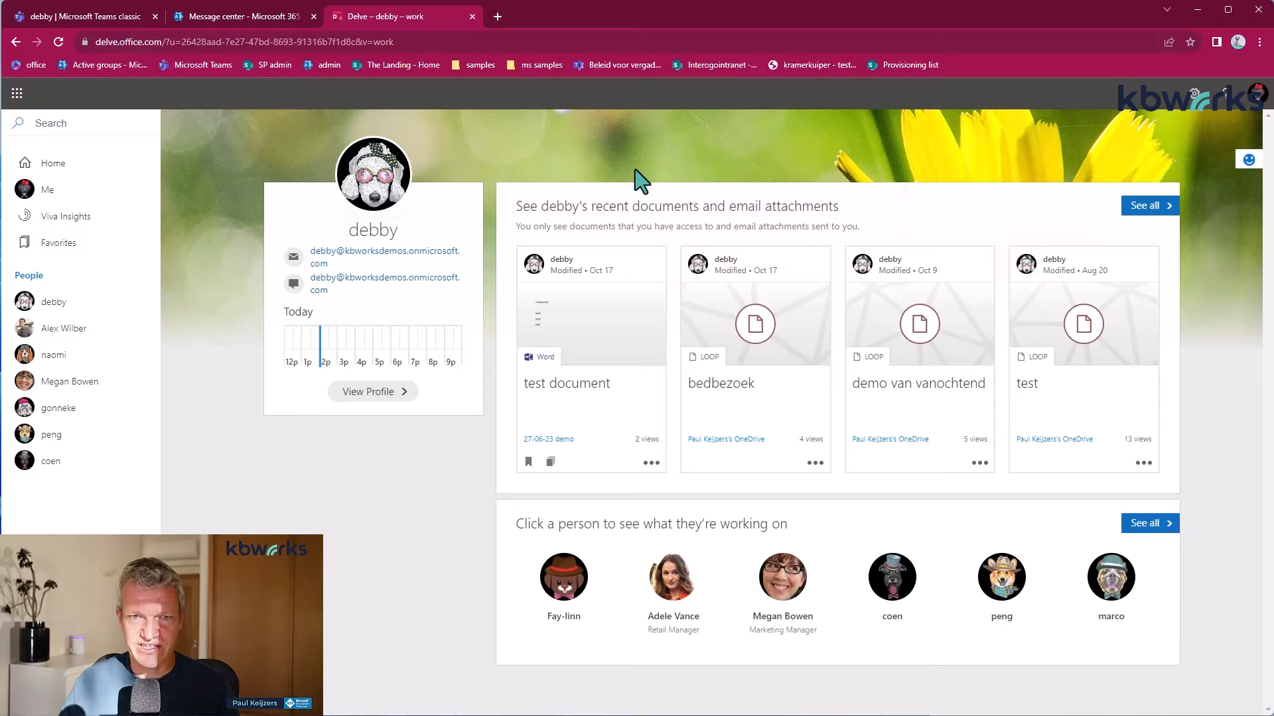
{"action": "mouse_move", "coordinate": [536, 42]}
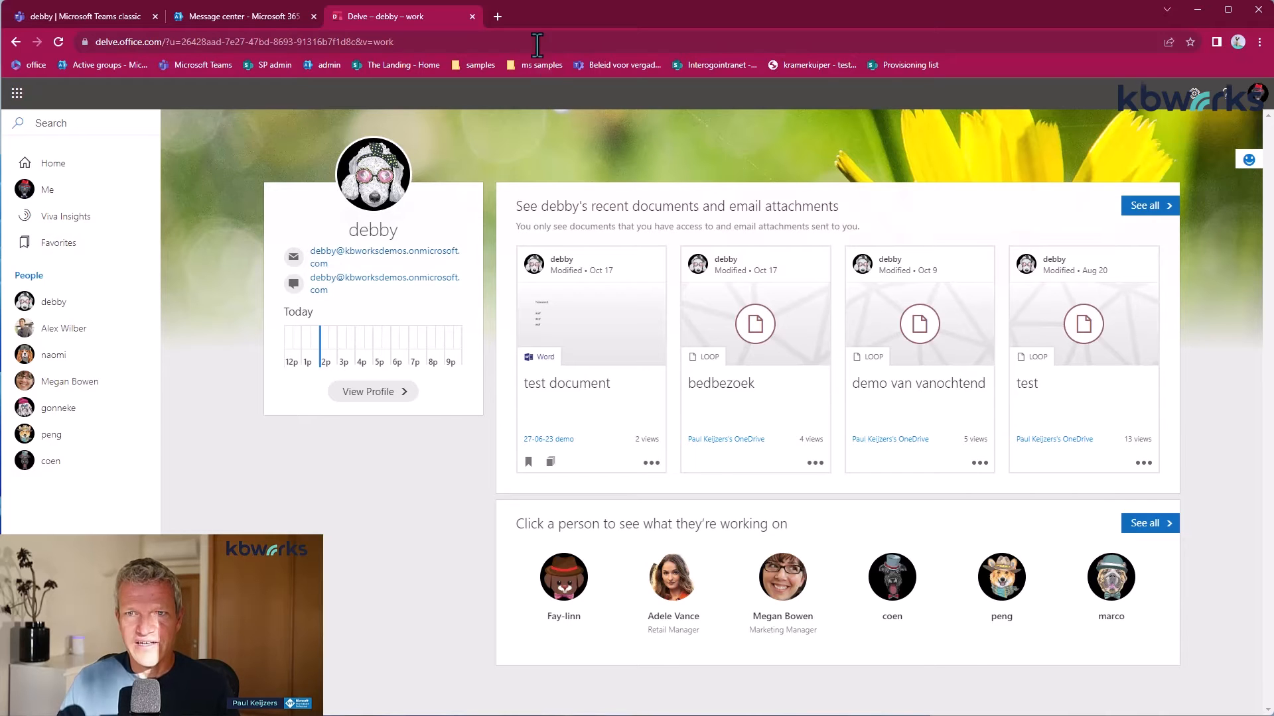
- Go to office.com in a new tab and search 'ale' to find Alex Wilber under People
{"action": "left_click", "coordinate": [496, 16]}
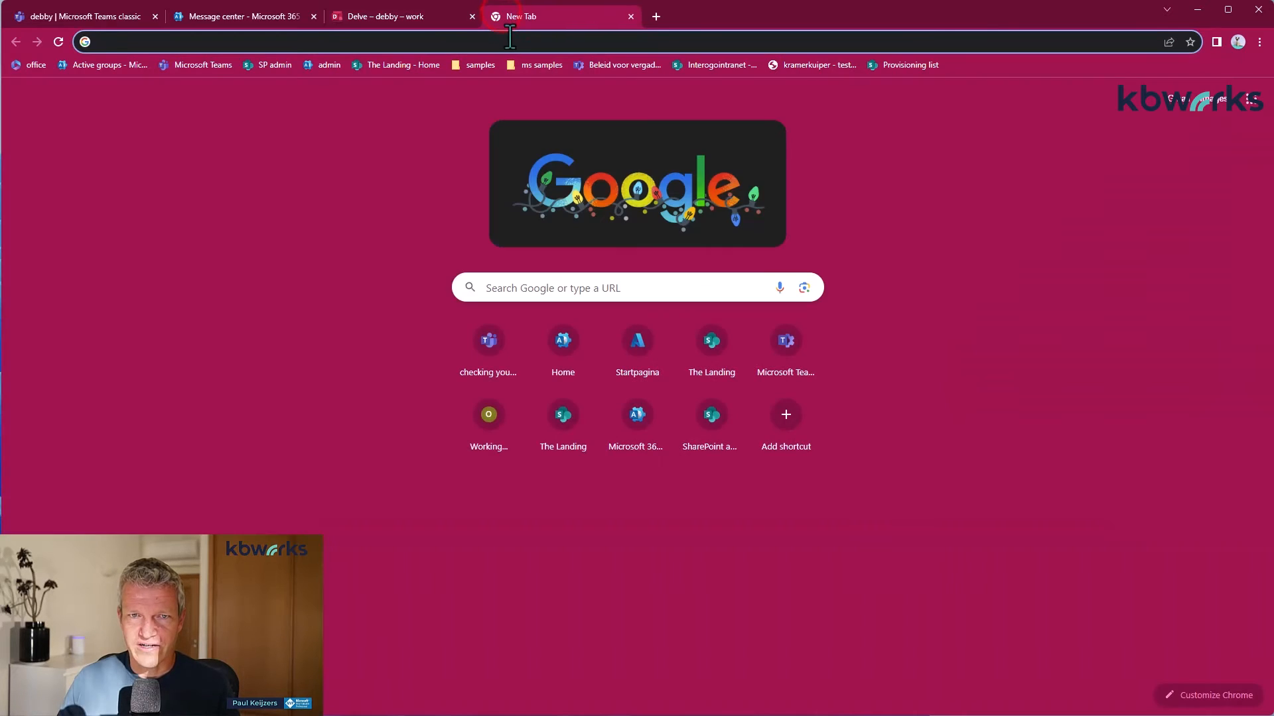
{"action": "type", "text": "office.com/?auth=2"}
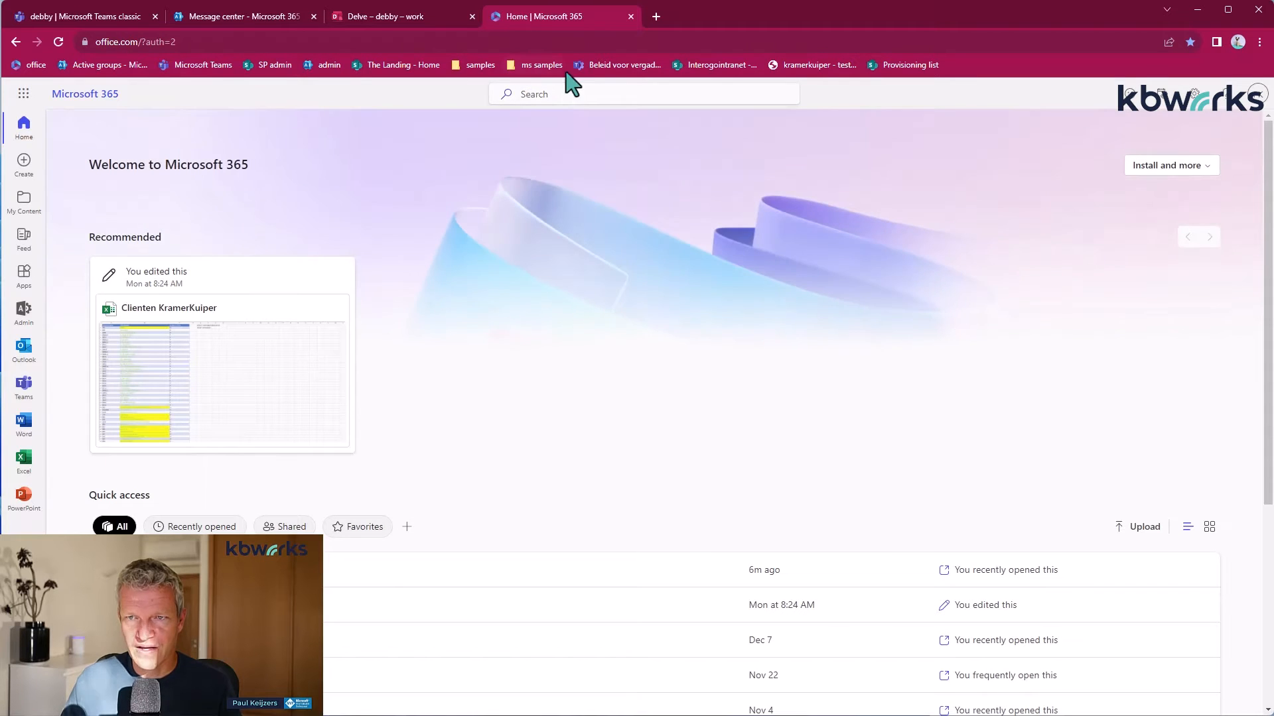
{"action": "left_click", "coordinate": [642, 93]}
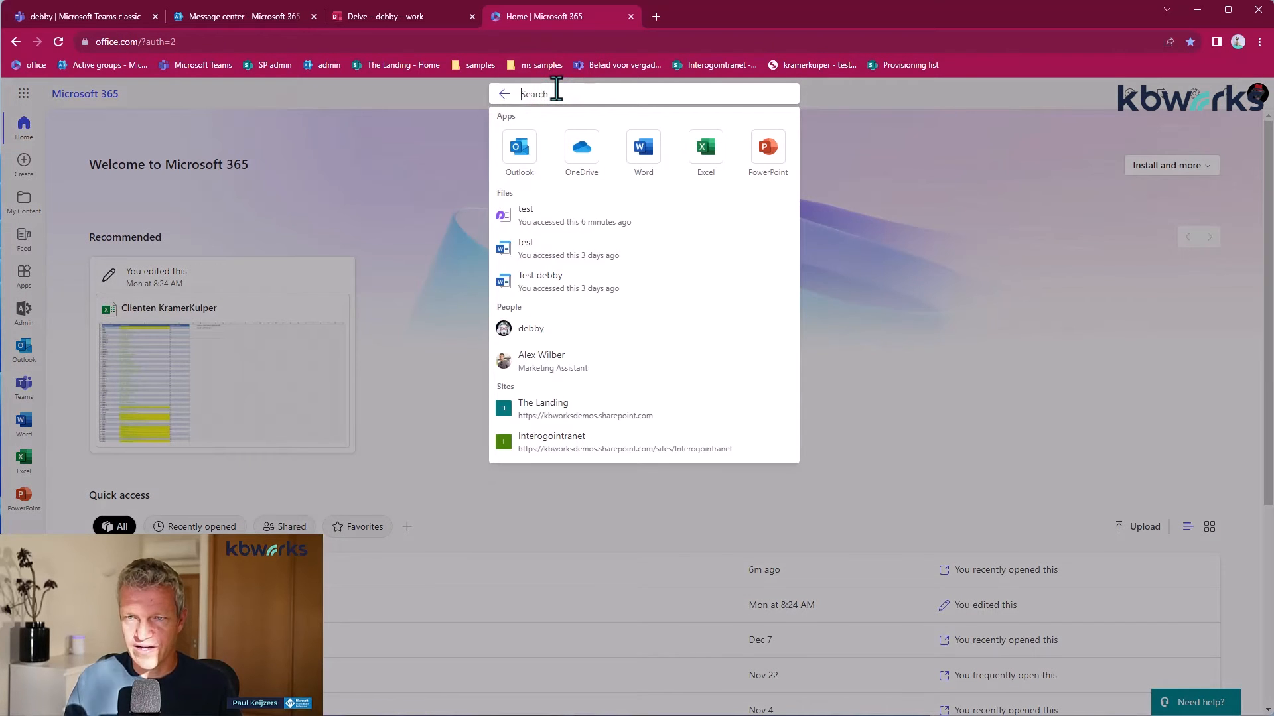
{"action": "type", "text": "ale"}
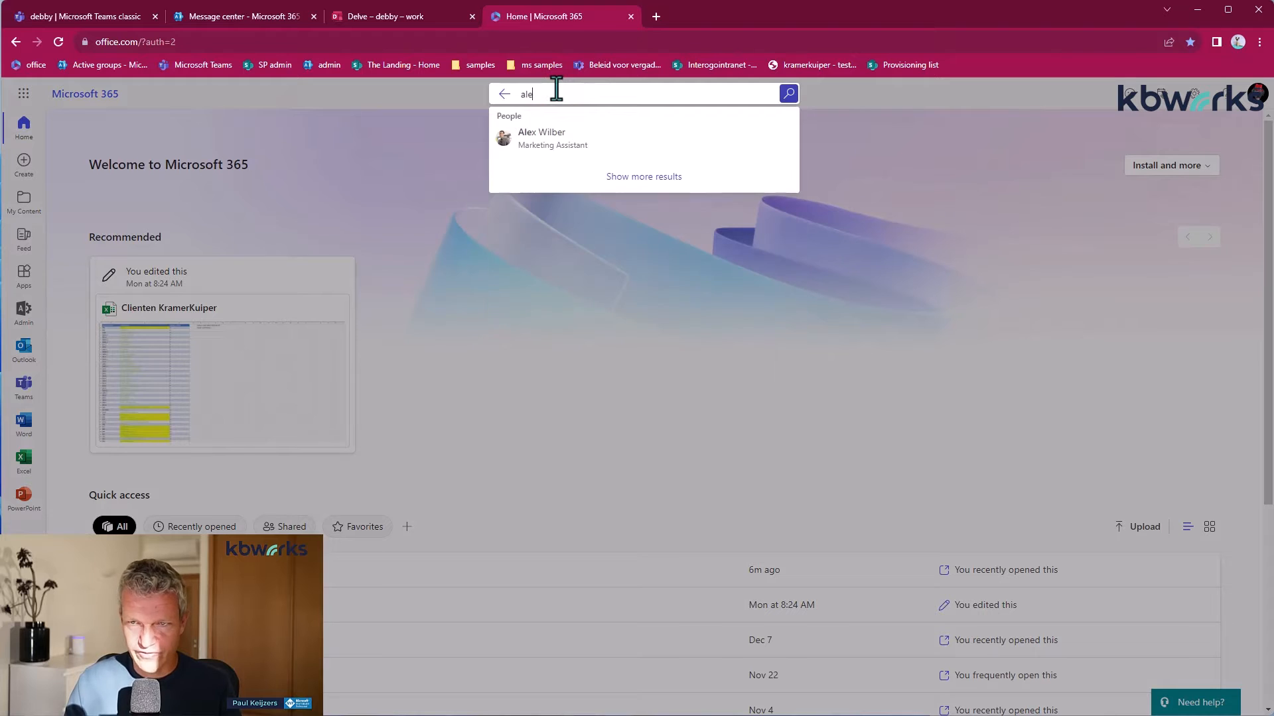
{"action": "left_click", "coordinate": [541, 138]}
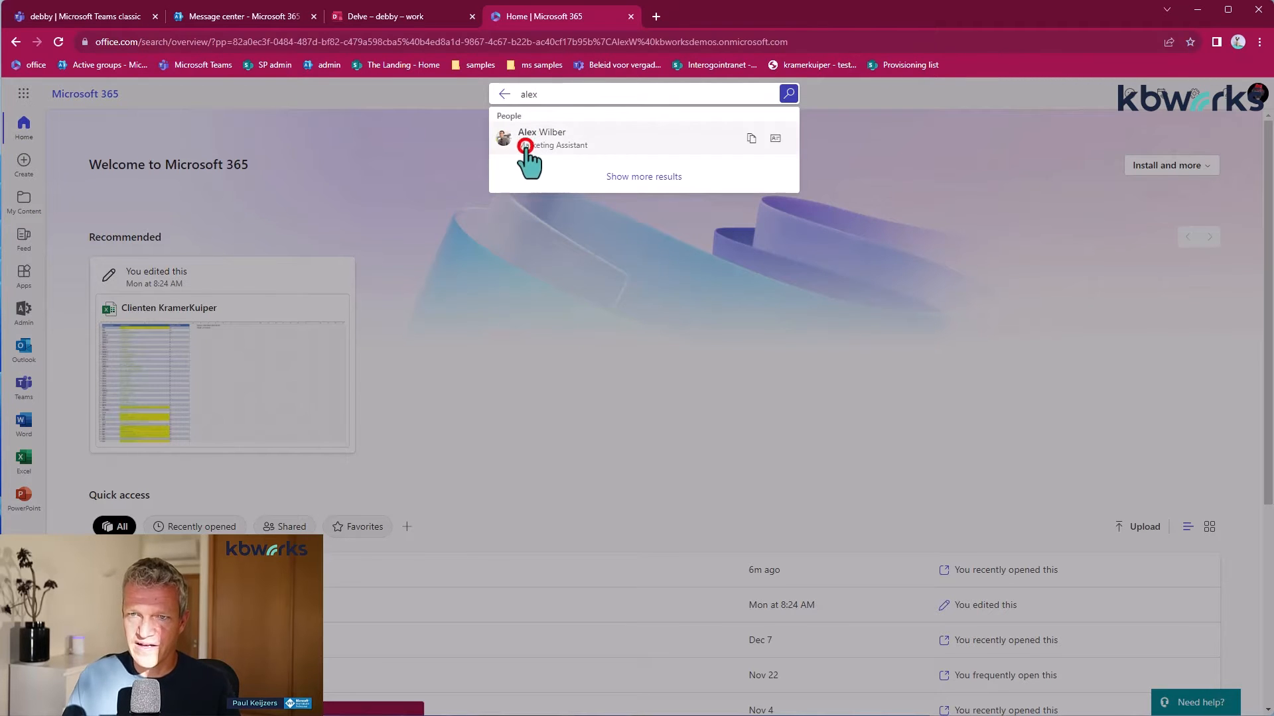
- Open Alex Wilber's full Microsoft 365 profile and view the files he has shared
{"action": "left_click", "coordinate": [541, 138]}
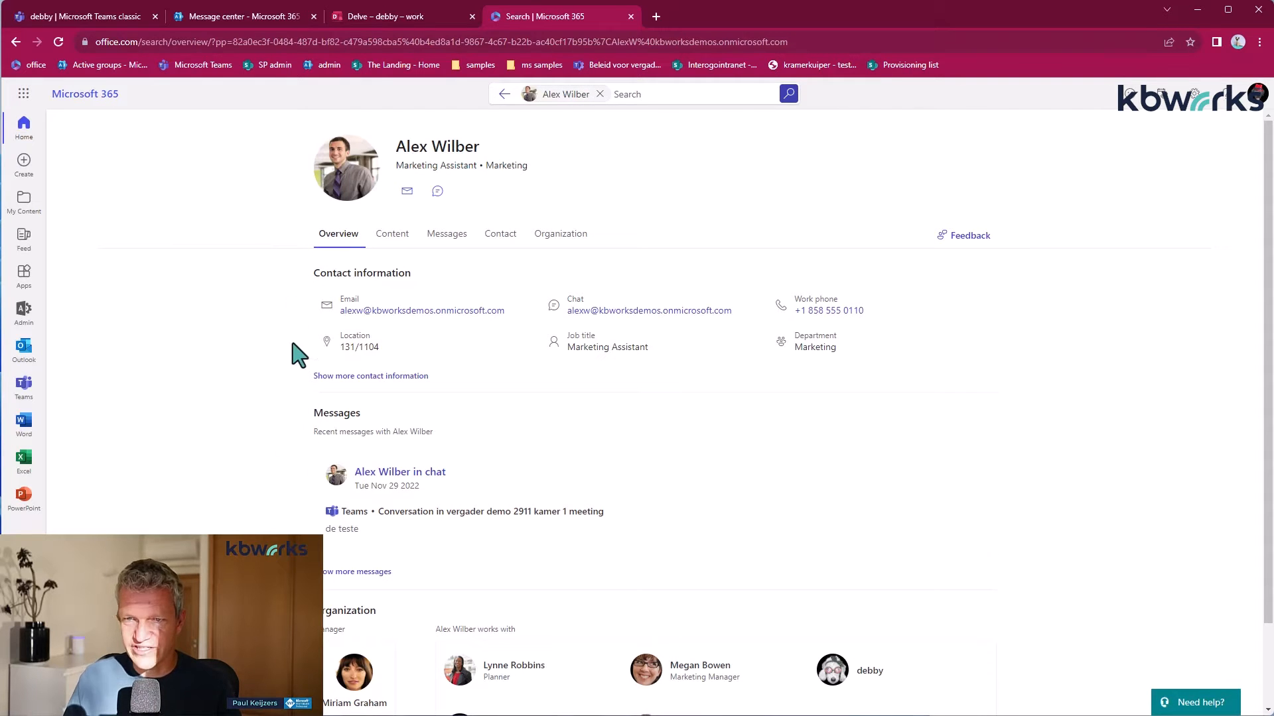
{"action": "mouse_move", "coordinate": [861, 325]}
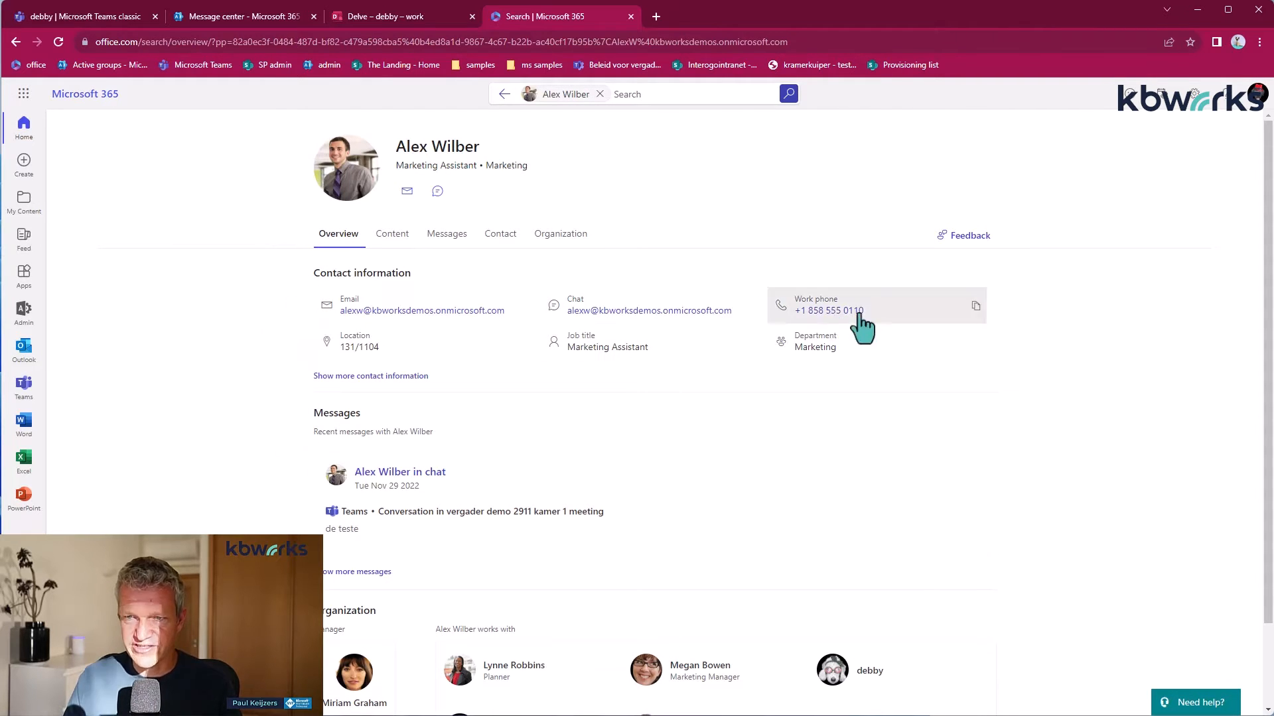
{"action": "mouse_move", "coordinate": [747, 375]}
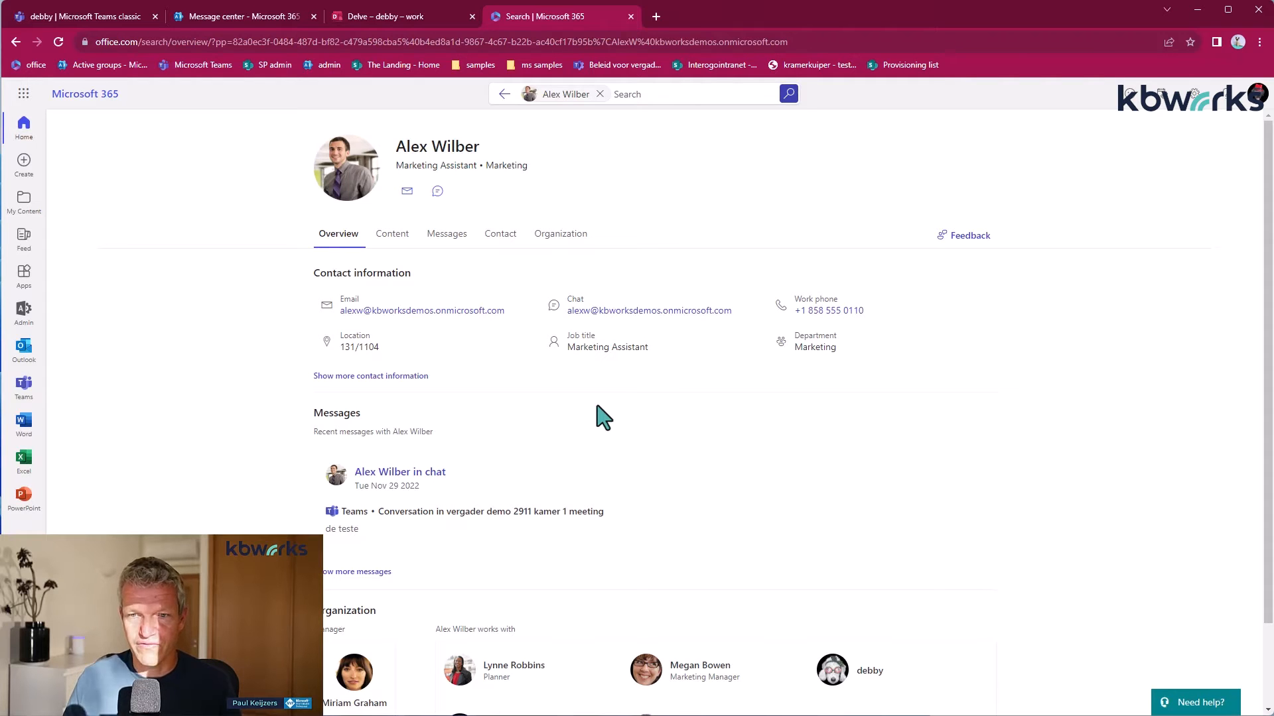
{"action": "scroll", "scroll_direction": "down", "scroll_amount": 3}
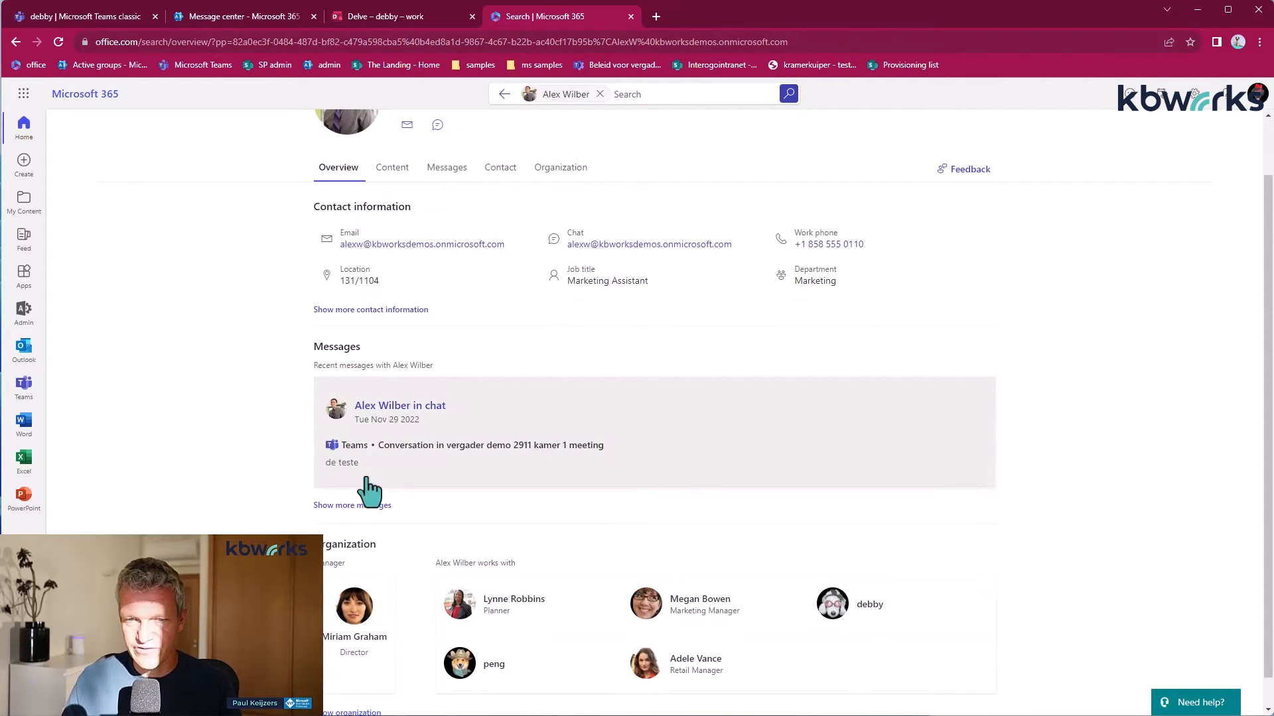
{"action": "scroll", "scroll_direction": "down", "scroll_amount": 3}
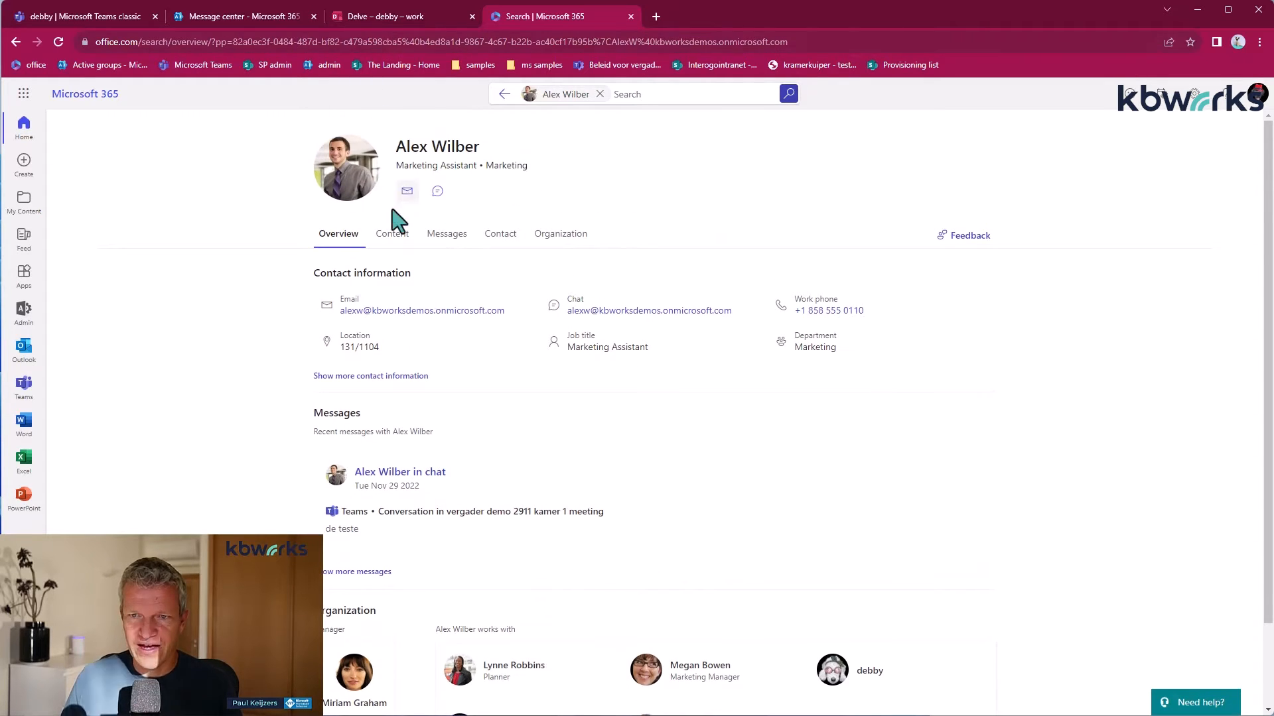
{"action": "left_click", "coordinate": [392, 234]}
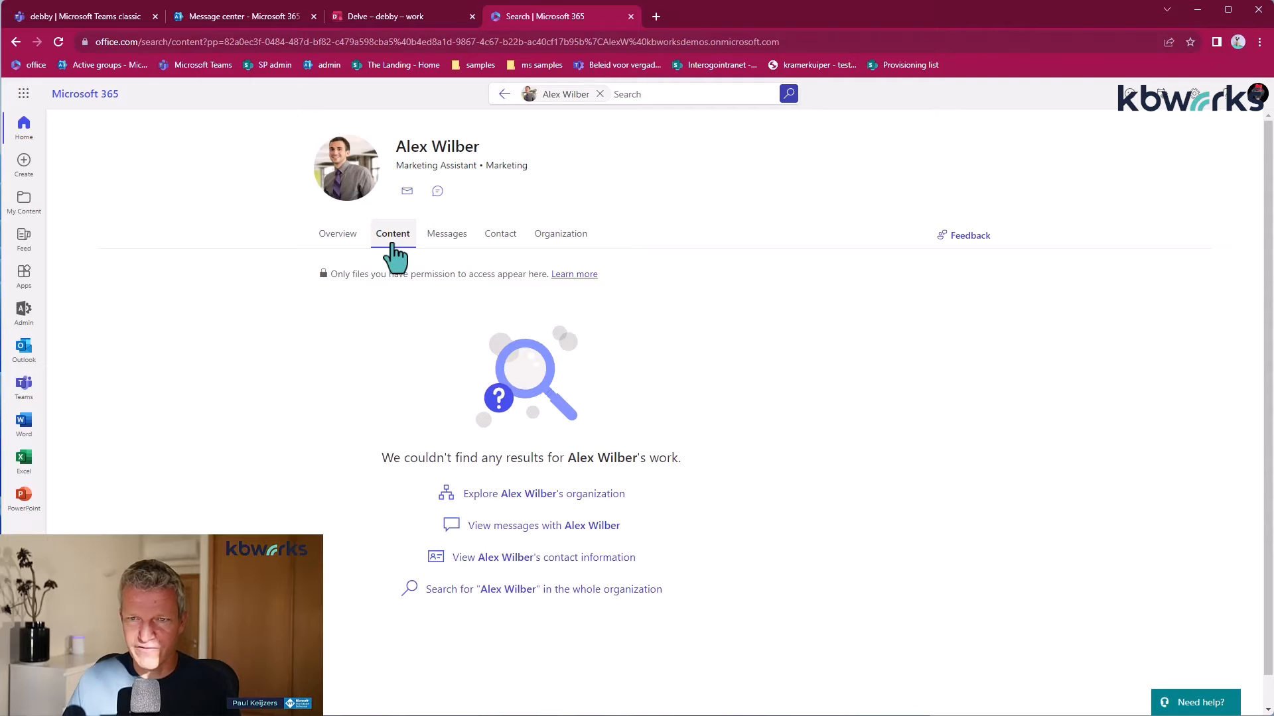
- Look through Alex Wilber's Messages and Contact sections on his profile
{"action": "left_click", "coordinate": [446, 234]}
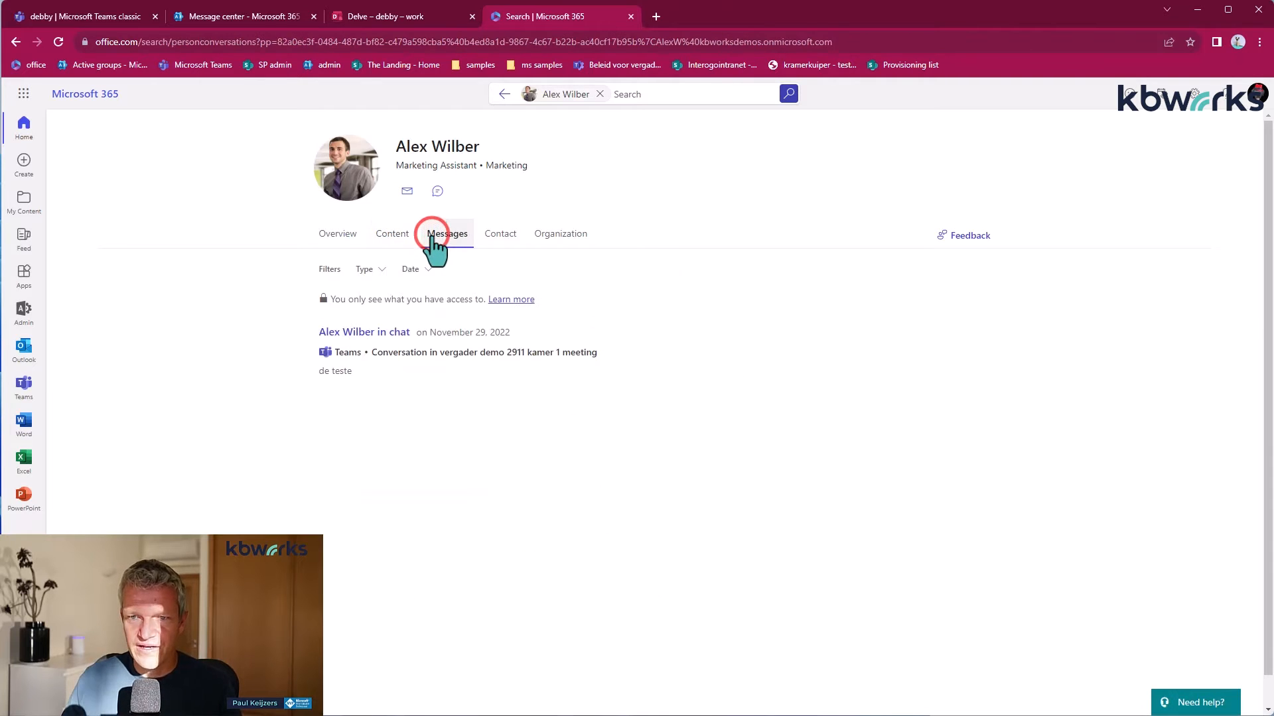
{"action": "left_click", "coordinate": [447, 233]}
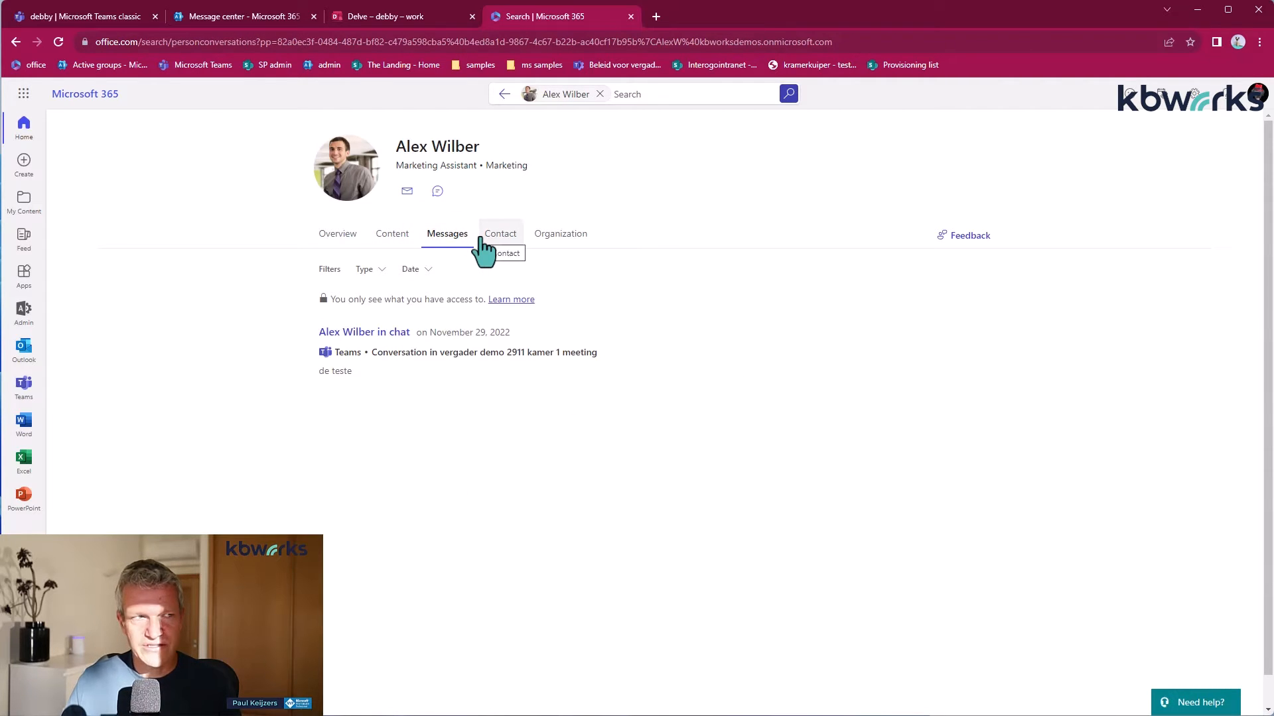
{"action": "left_click", "coordinate": [500, 234]}
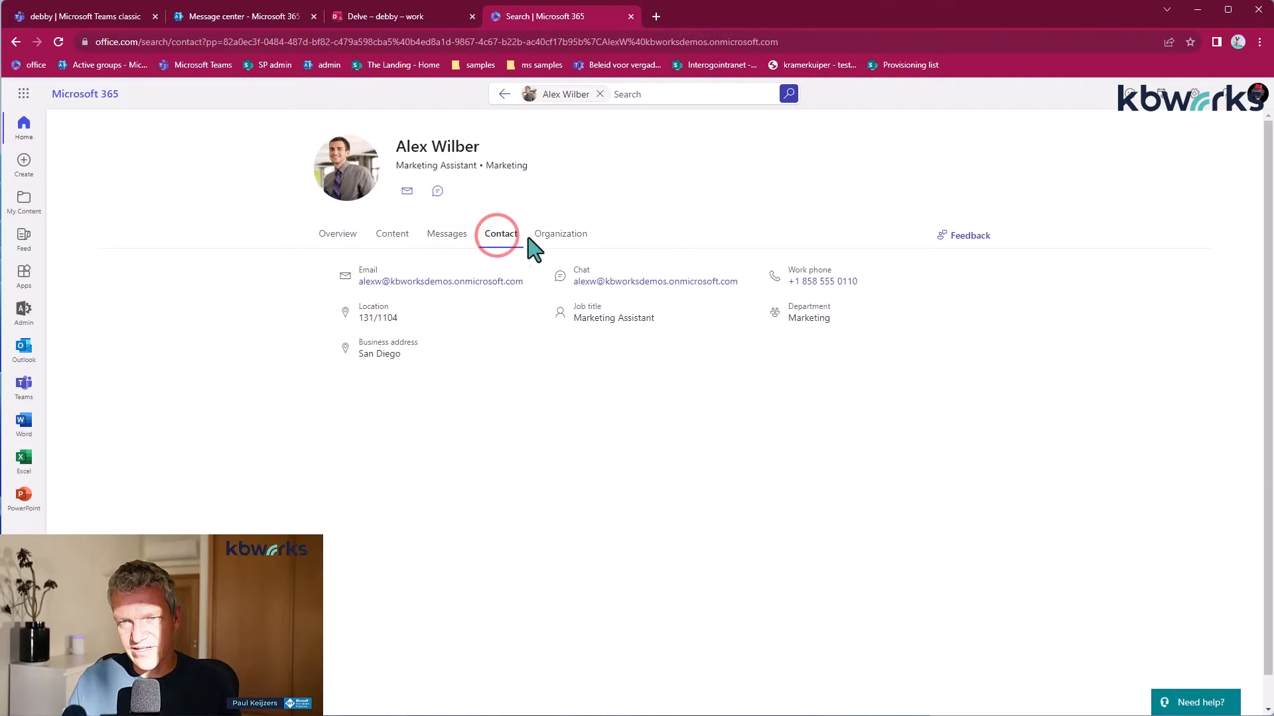
{"action": "left_click", "coordinate": [560, 233]}
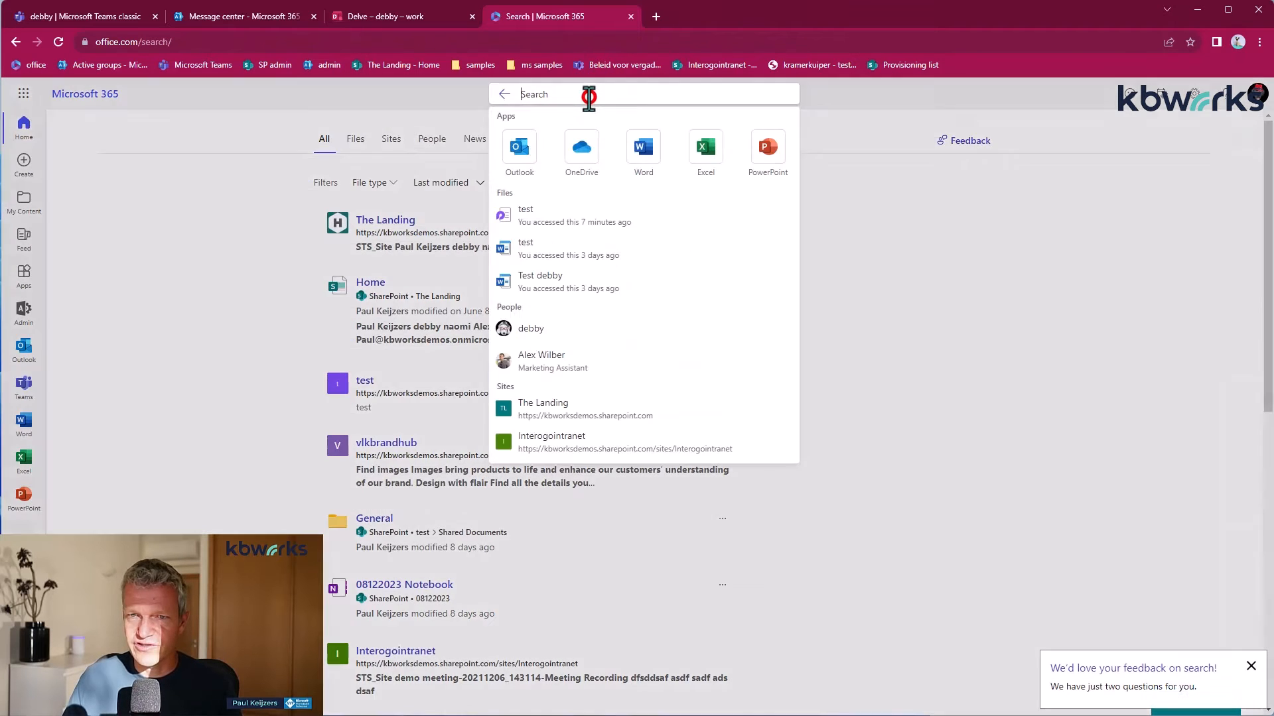
- Search 'debby', open her Microsoft 365 profile and browse her Content file list
{"action": "type", "text": "debby"}
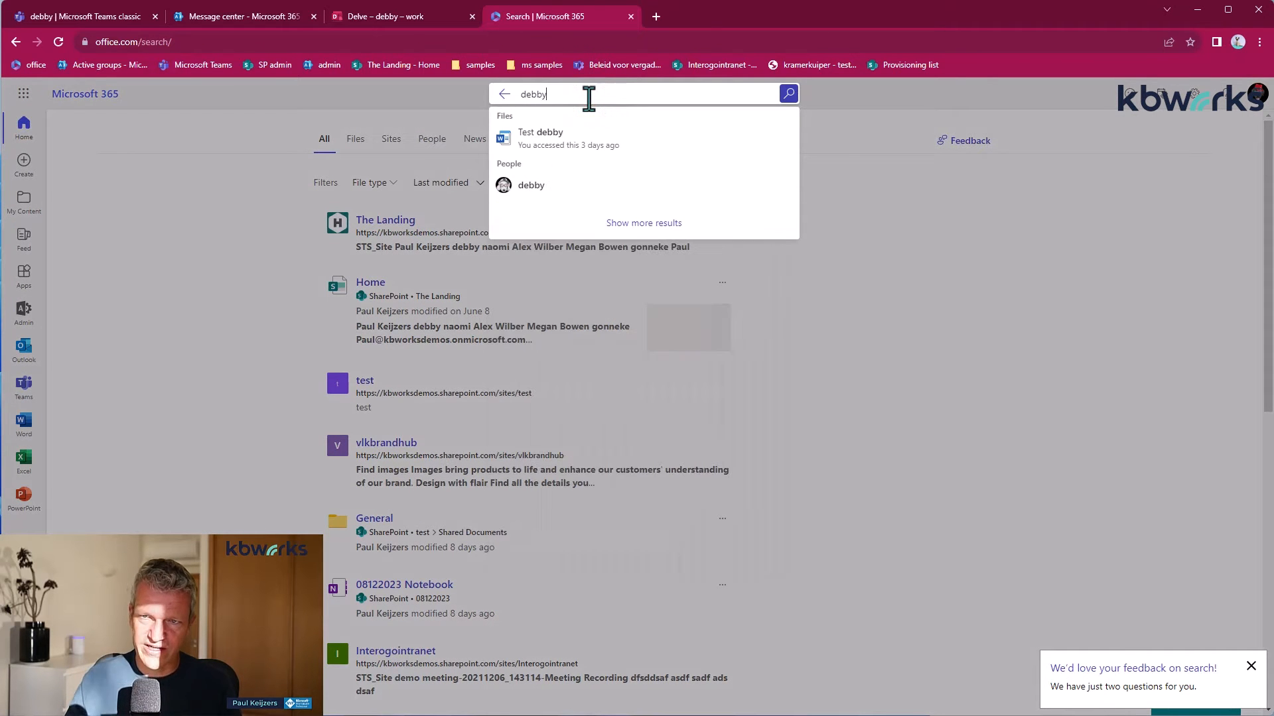
{"action": "left_click", "coordinate": [530, 184]}
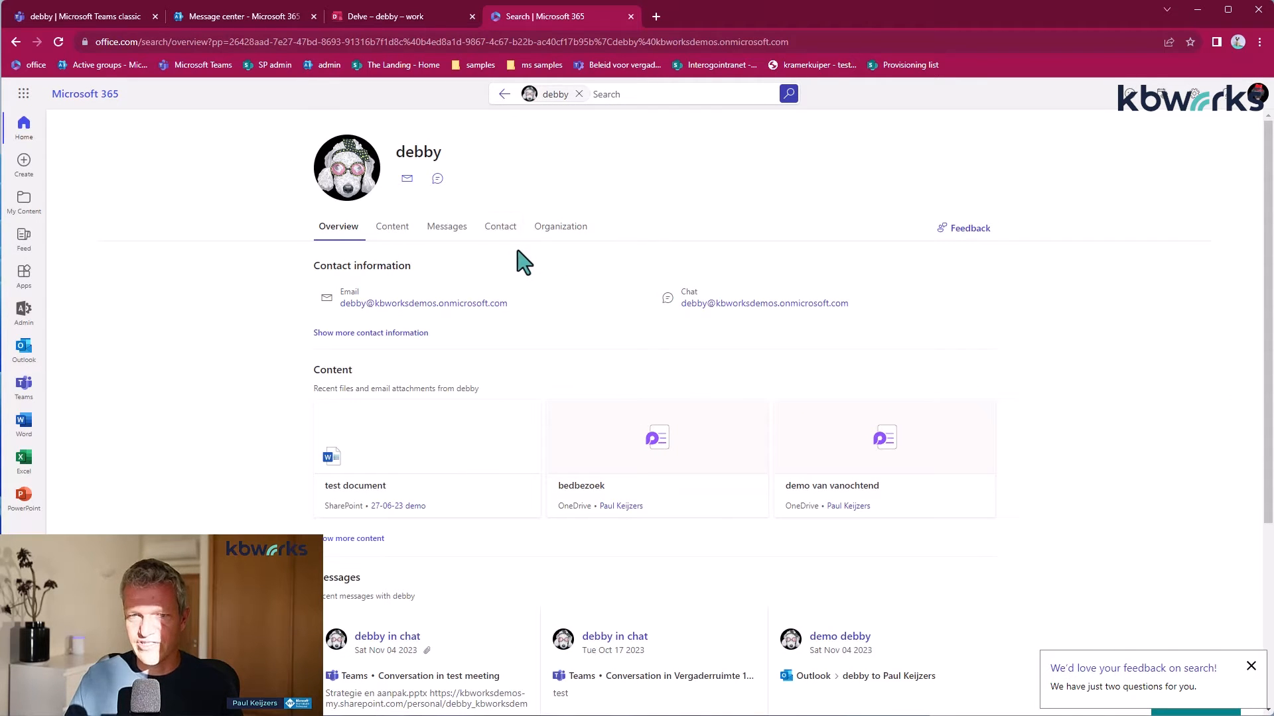
{"action": "mouse_move", "coordinate": [555, 629]}
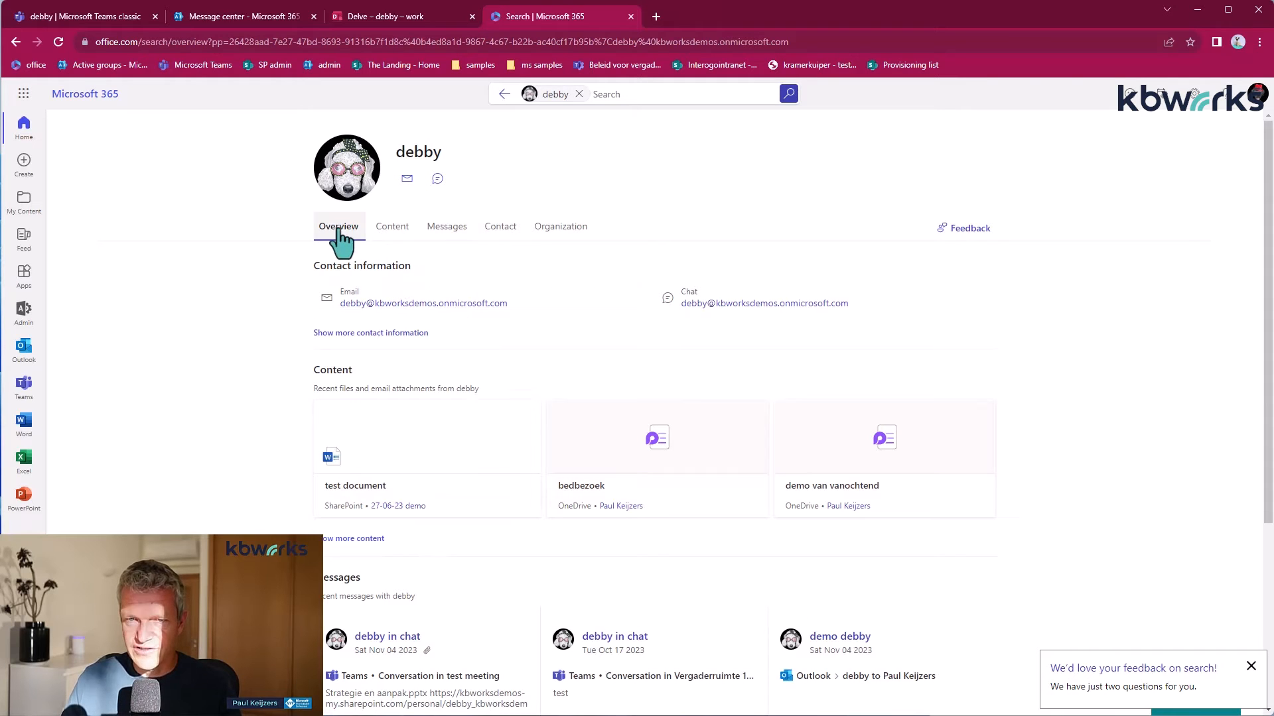
{"action": "left_click", "coordinate": [393, 225]}
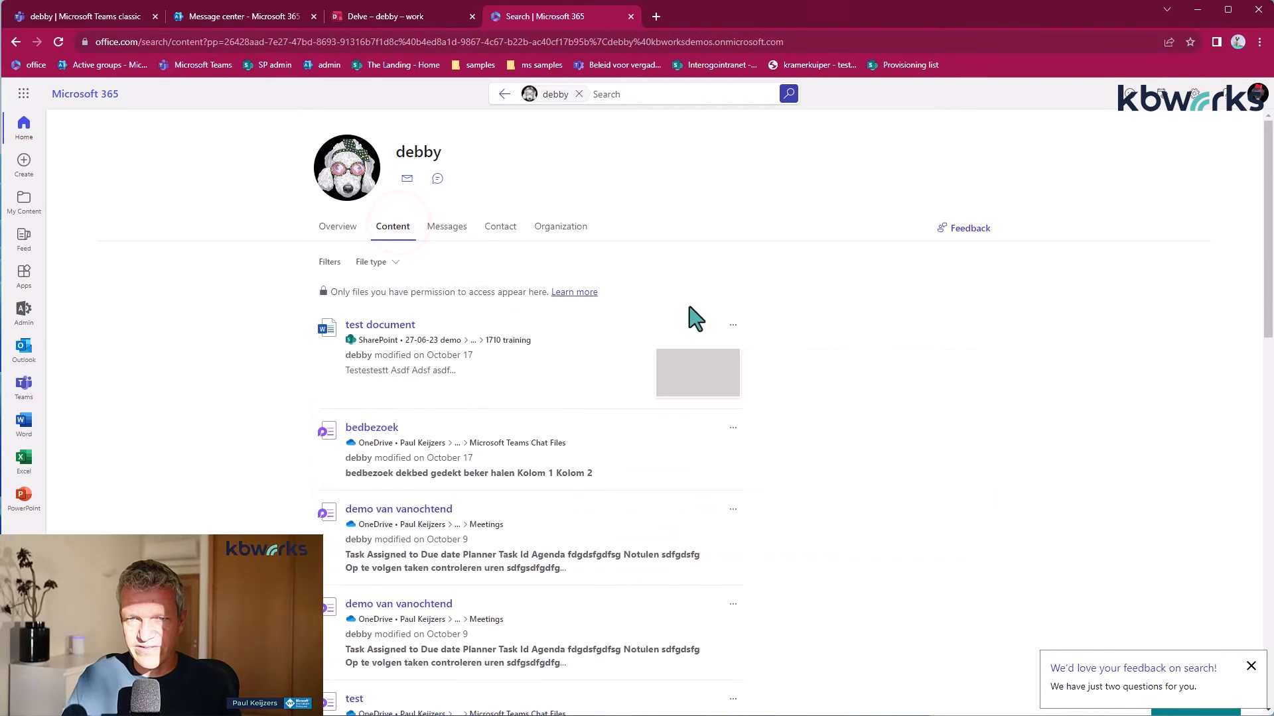
{"action": "scroll", "scroll_direction": "down", "scroll_amount": 3}
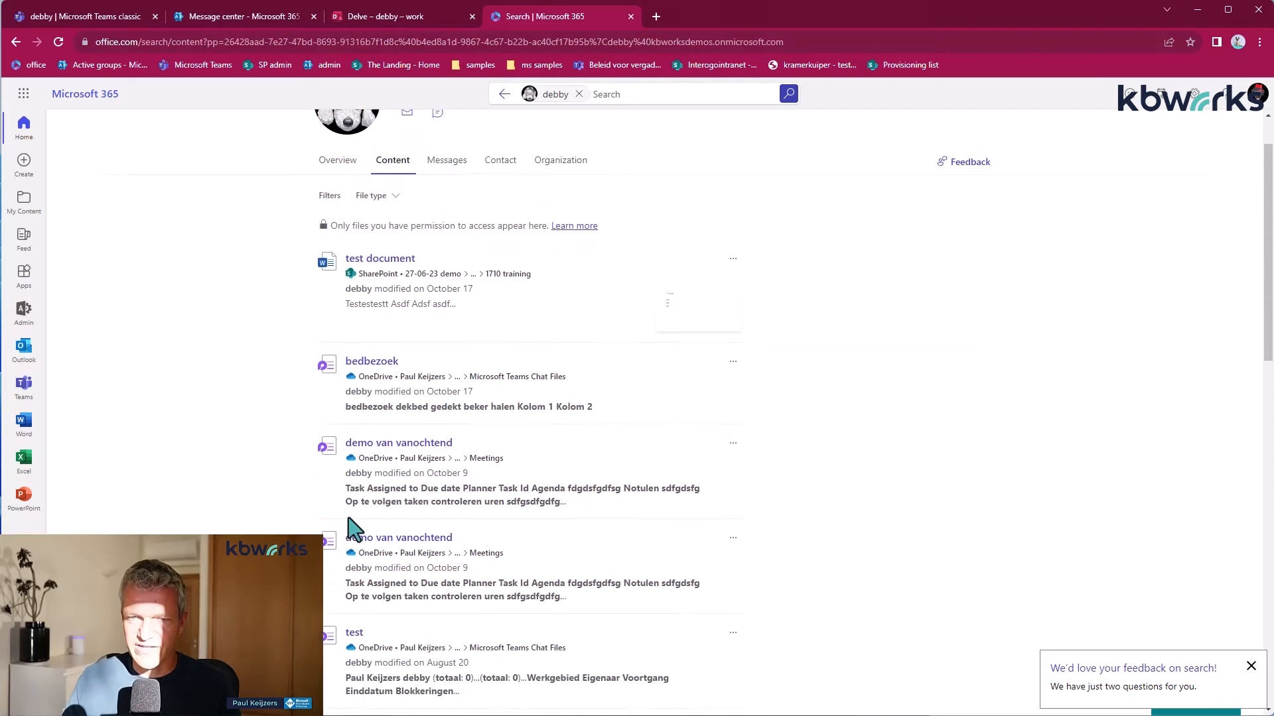
{"action": "scroll", "scroll_direction": "down", "scroll_amount": 3}
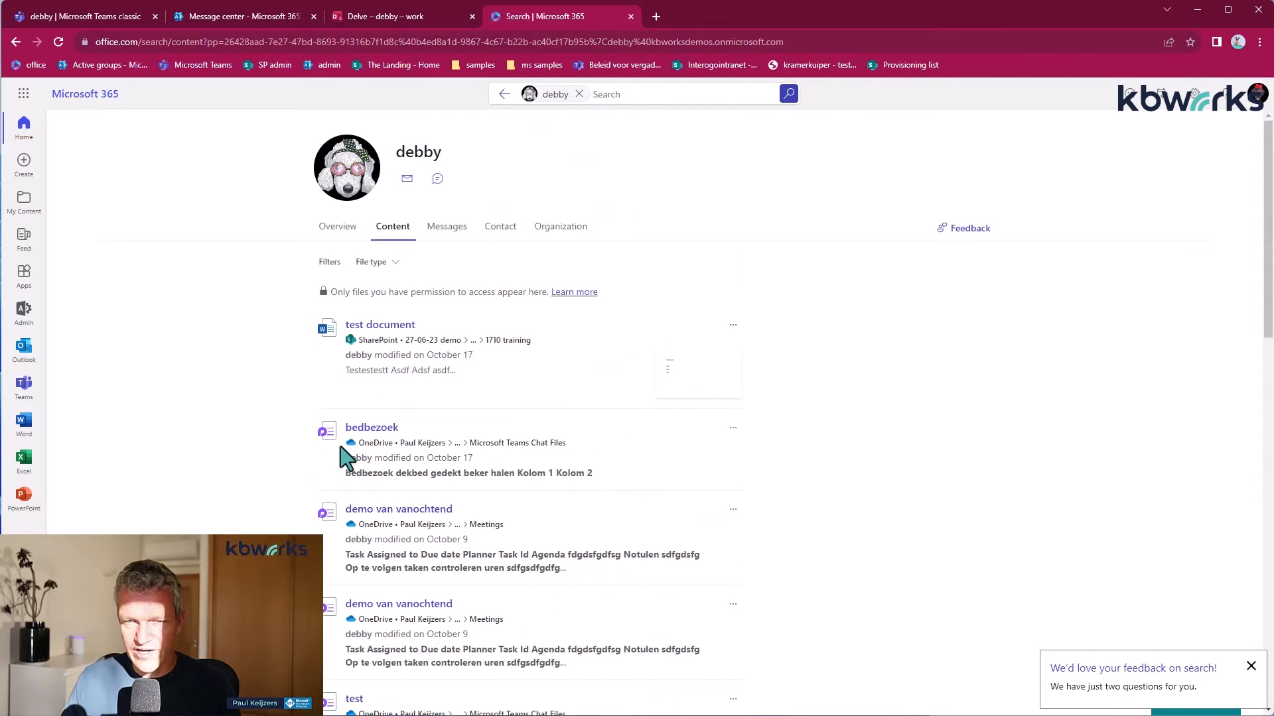
- Compare with debby's Delve page, then return to her Microsoft 365 search profile
{"action": "left_click", "coordinate": [382, 16]}
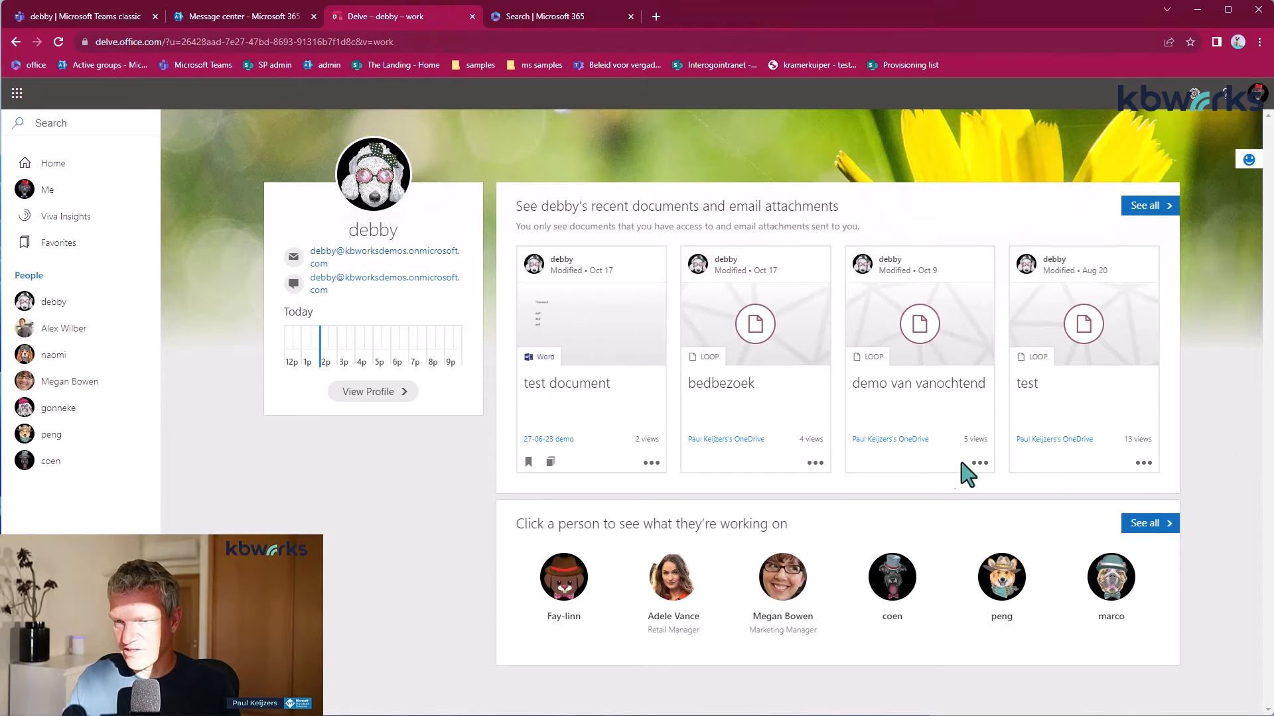
{"action": "left_click", "coordinate": [560, 16]}
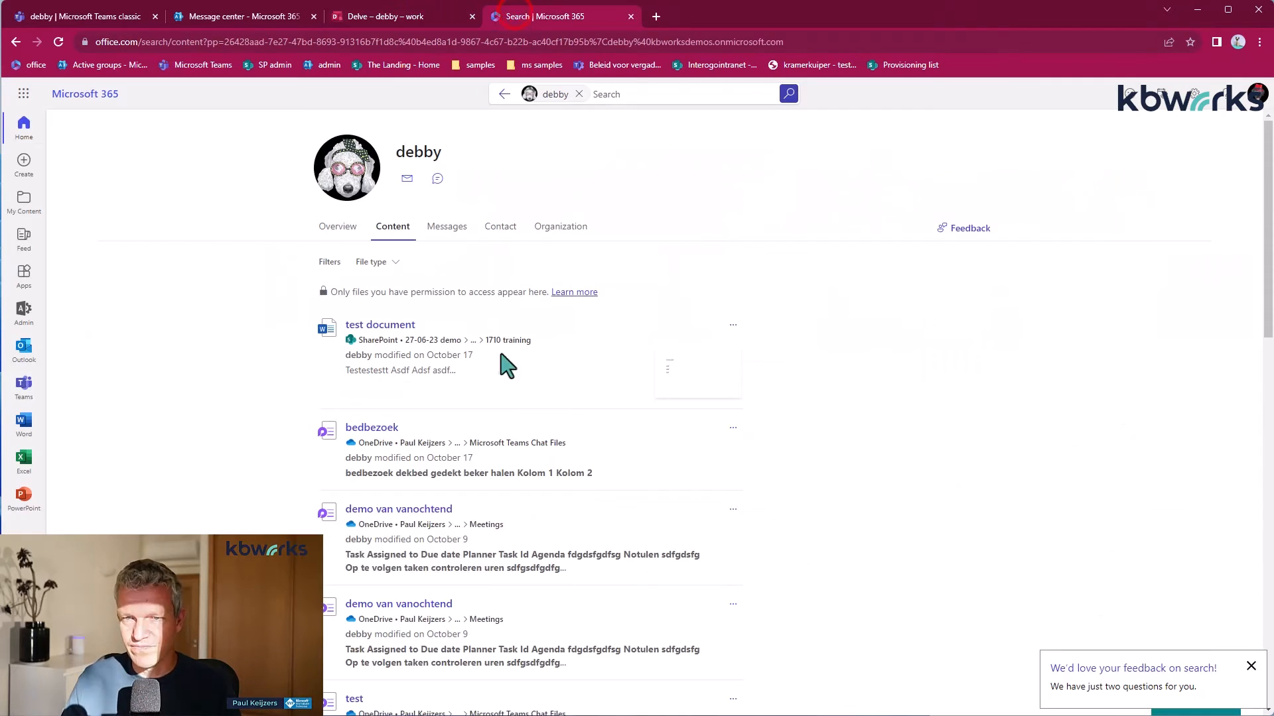
{"action": "mouse_move", "coordinate": [563, 353]}
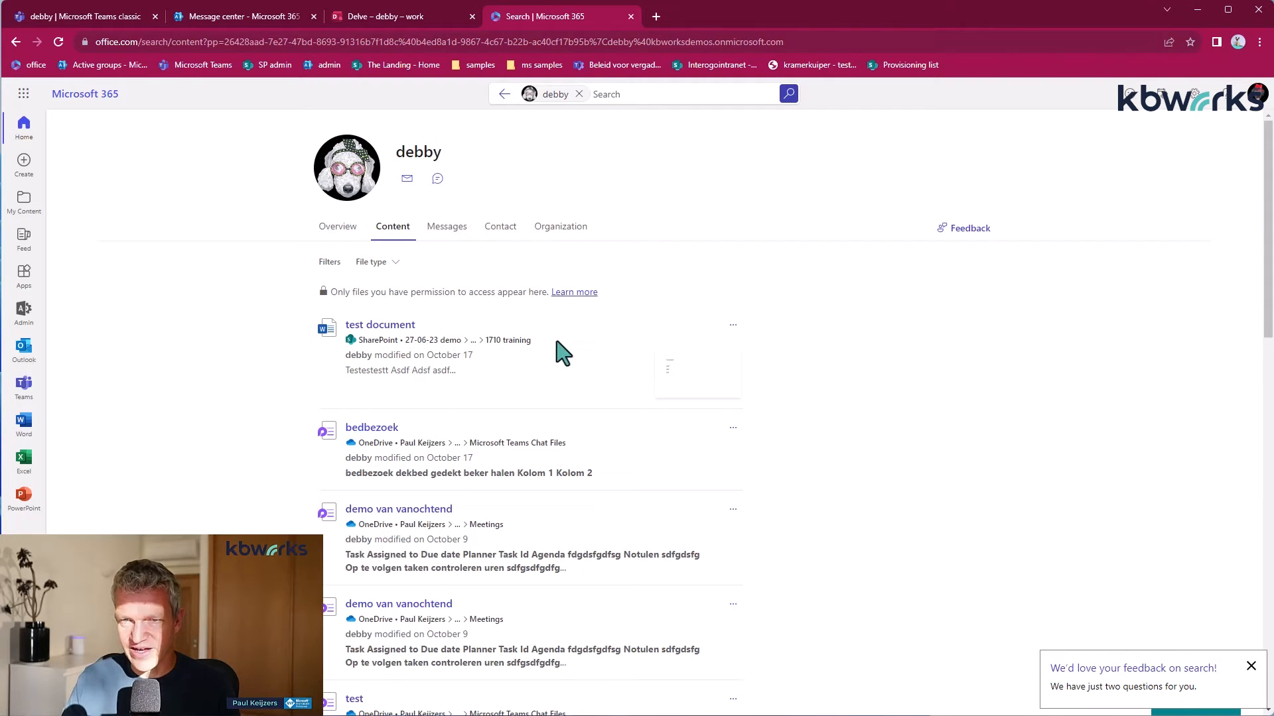
{"action": "left_click", "coordinate": [446, 226]}
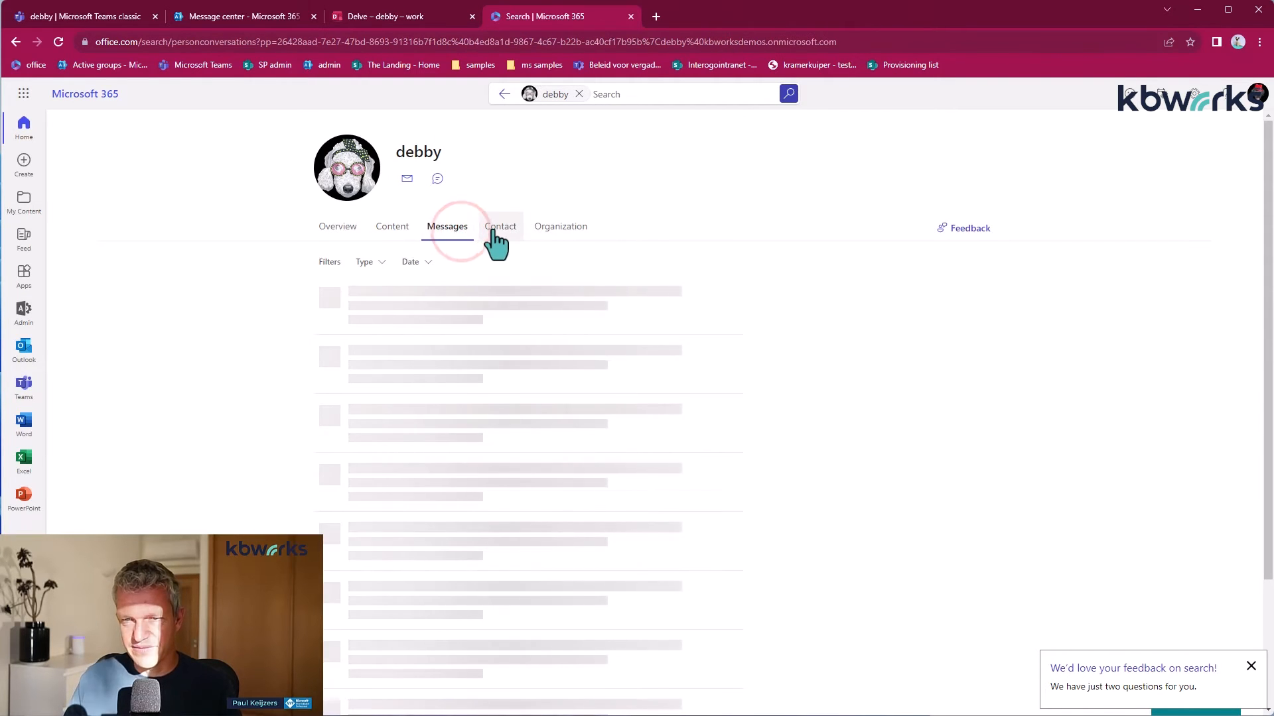
{"action": "left_click", "coordinate": [560, 225]}
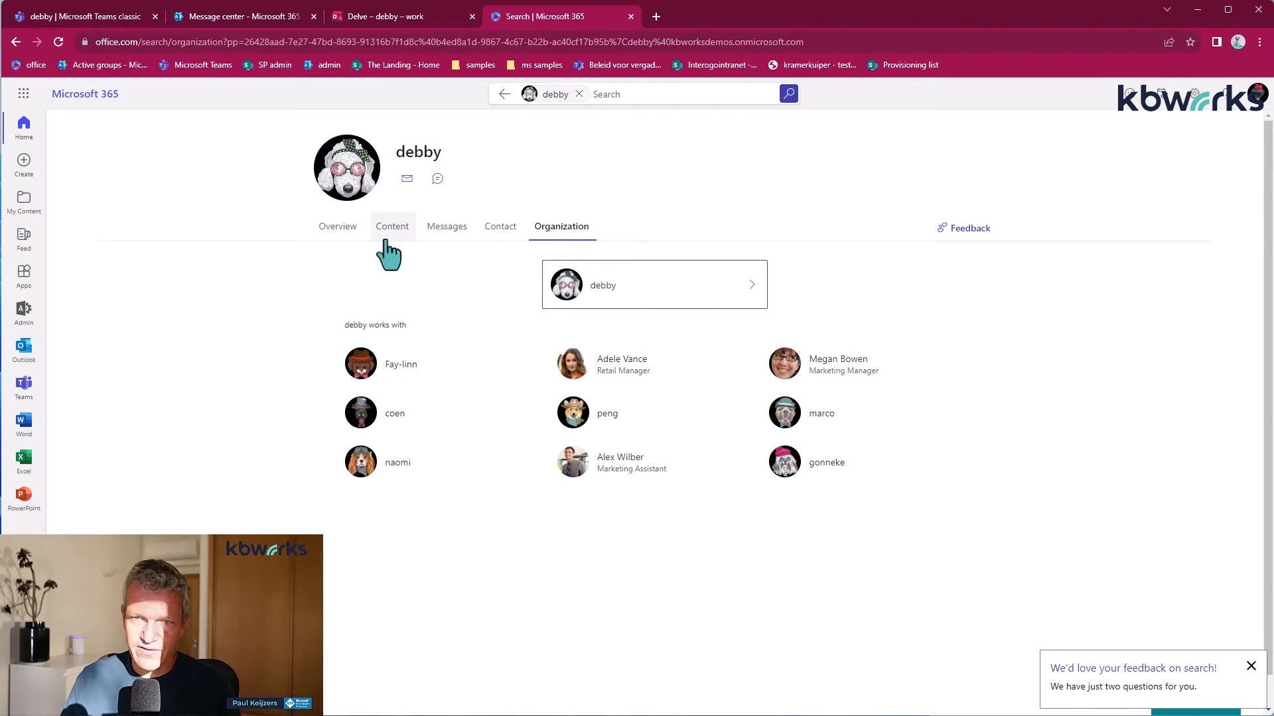
{"action": "left_click", "coordinate": [391, 225]}
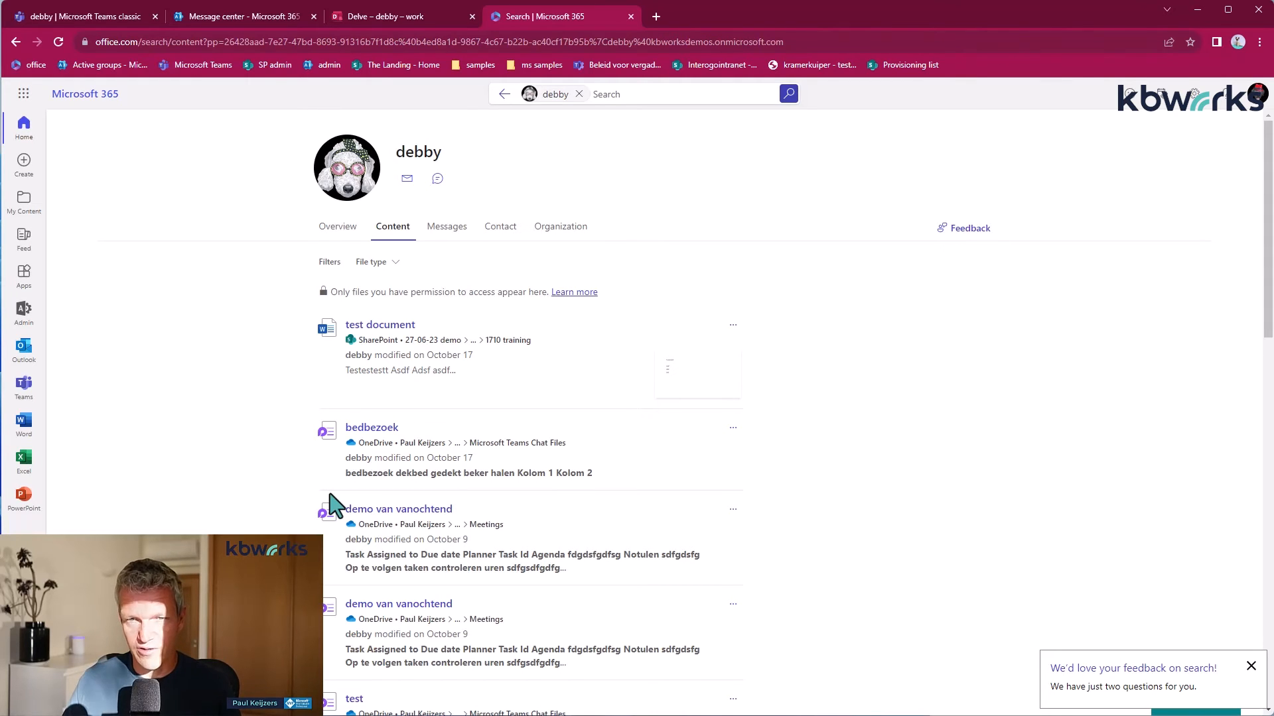
{"action": "mouse_move", "coordinate": [435, 215]}
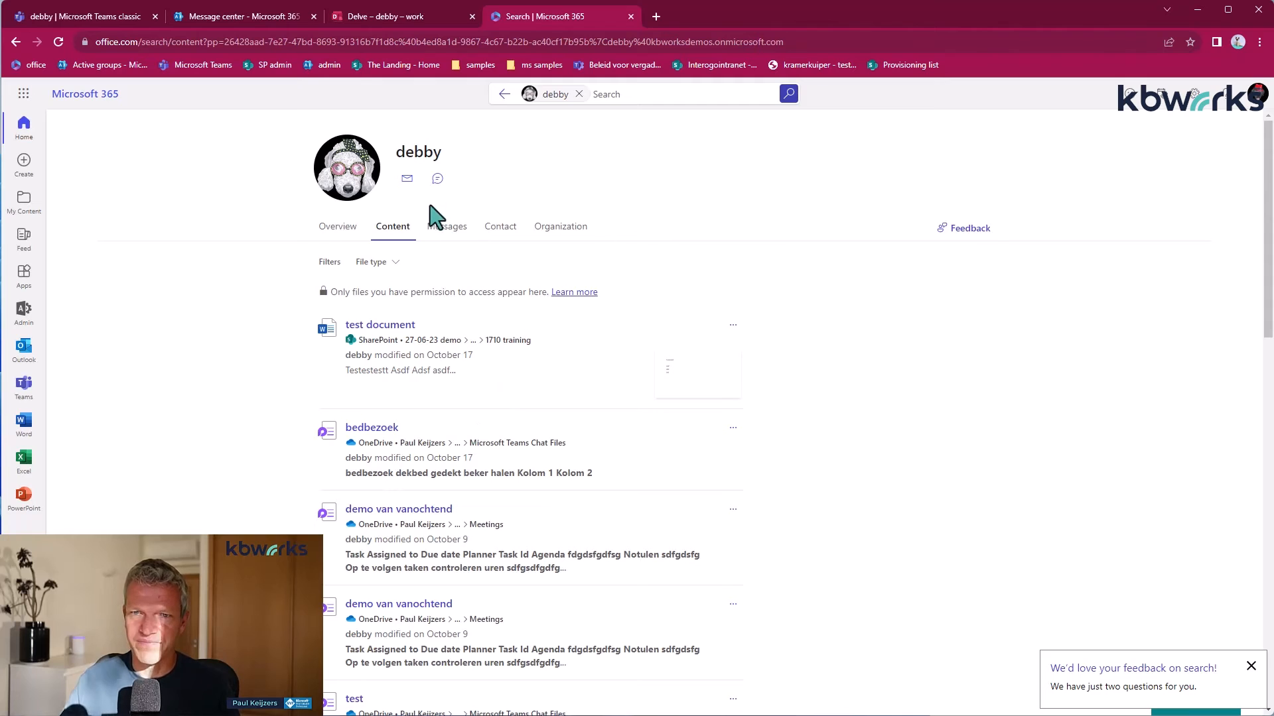
{"action": "mouse_move", "coordinate": [53, 37]}
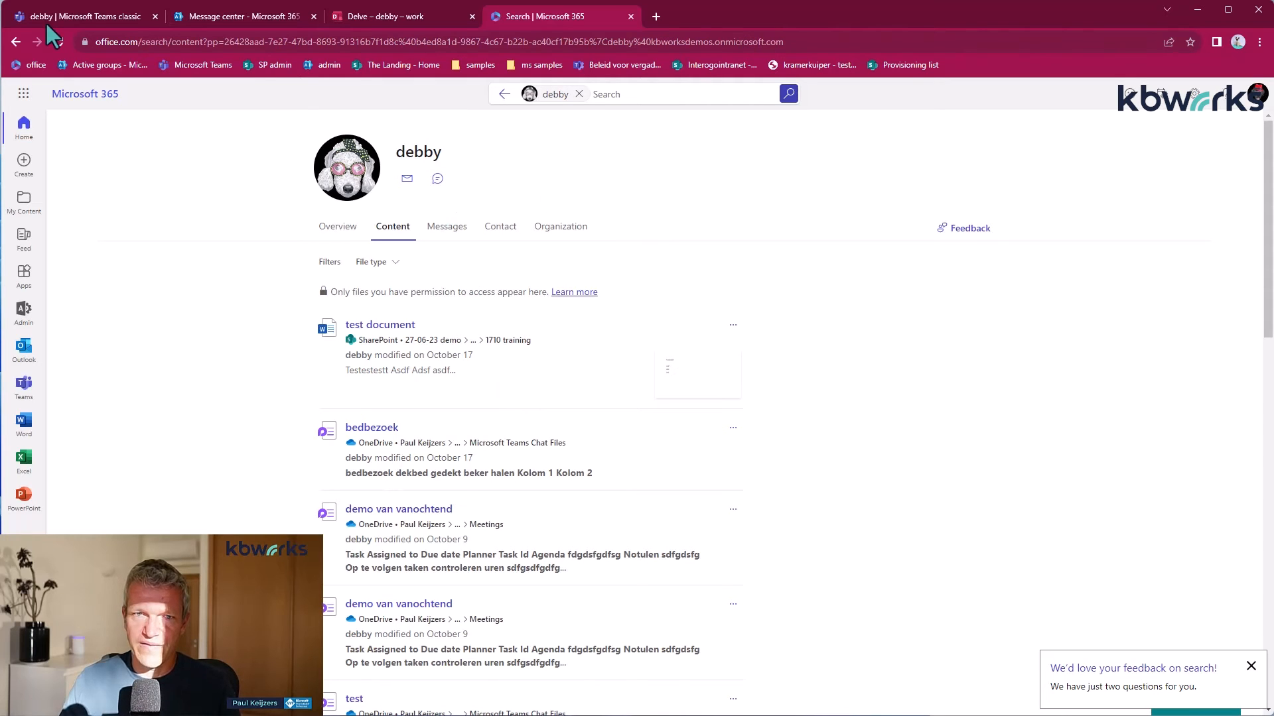
- Switch to debby's Teams chat and open her profile card from the chat header
{"action": "left_click", "coordinate": [81, 16]}
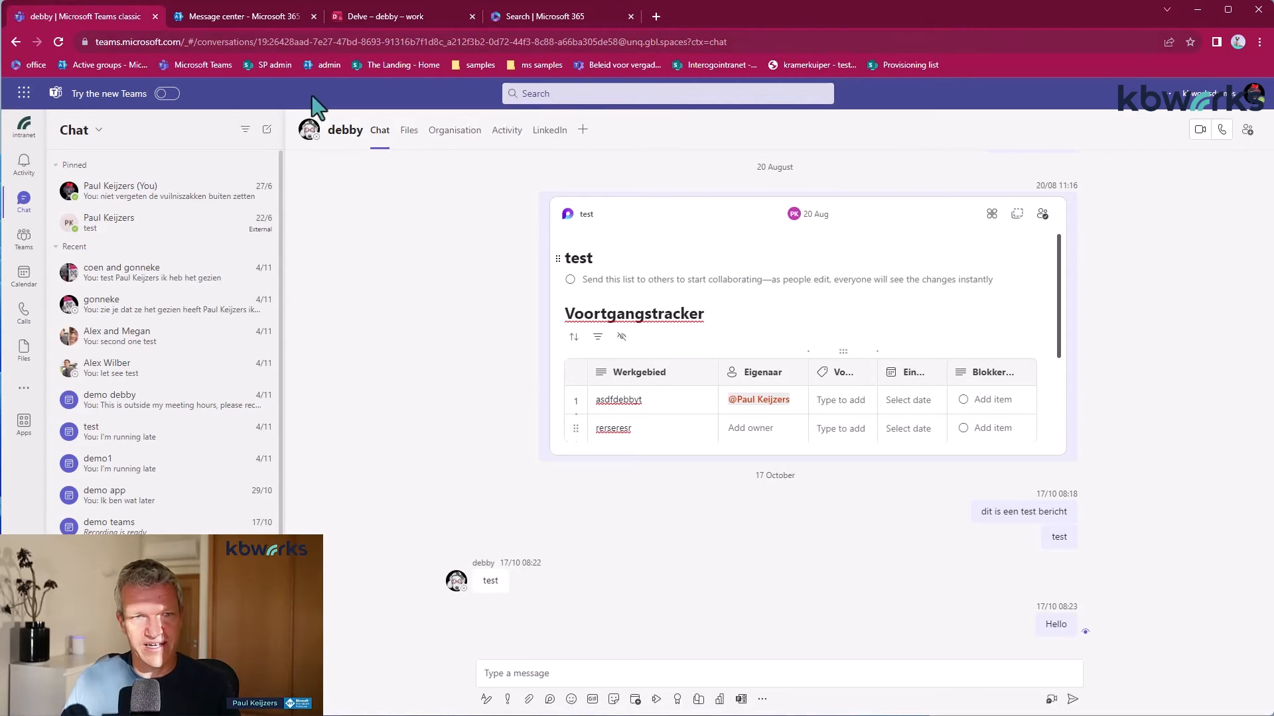
{"action": "mouse_move", "coordinate": [306, 282]}
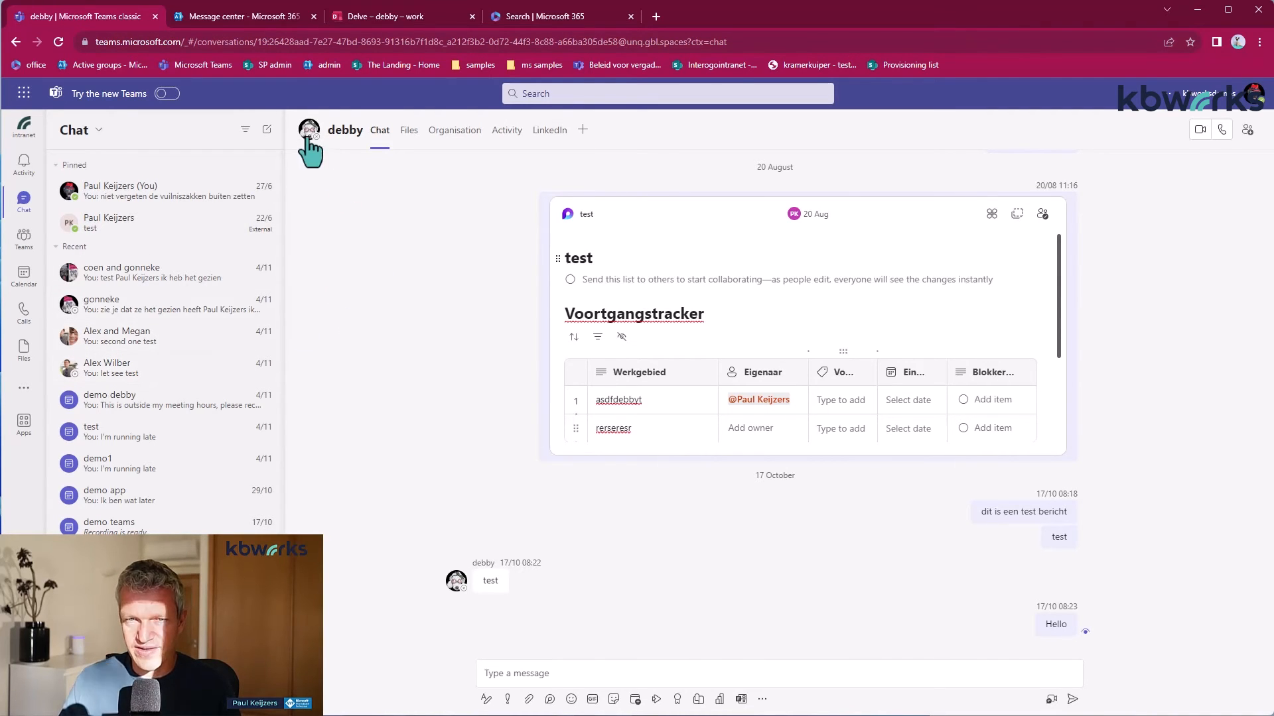
{"action": "left_click", "coordinate": [309, 130]}
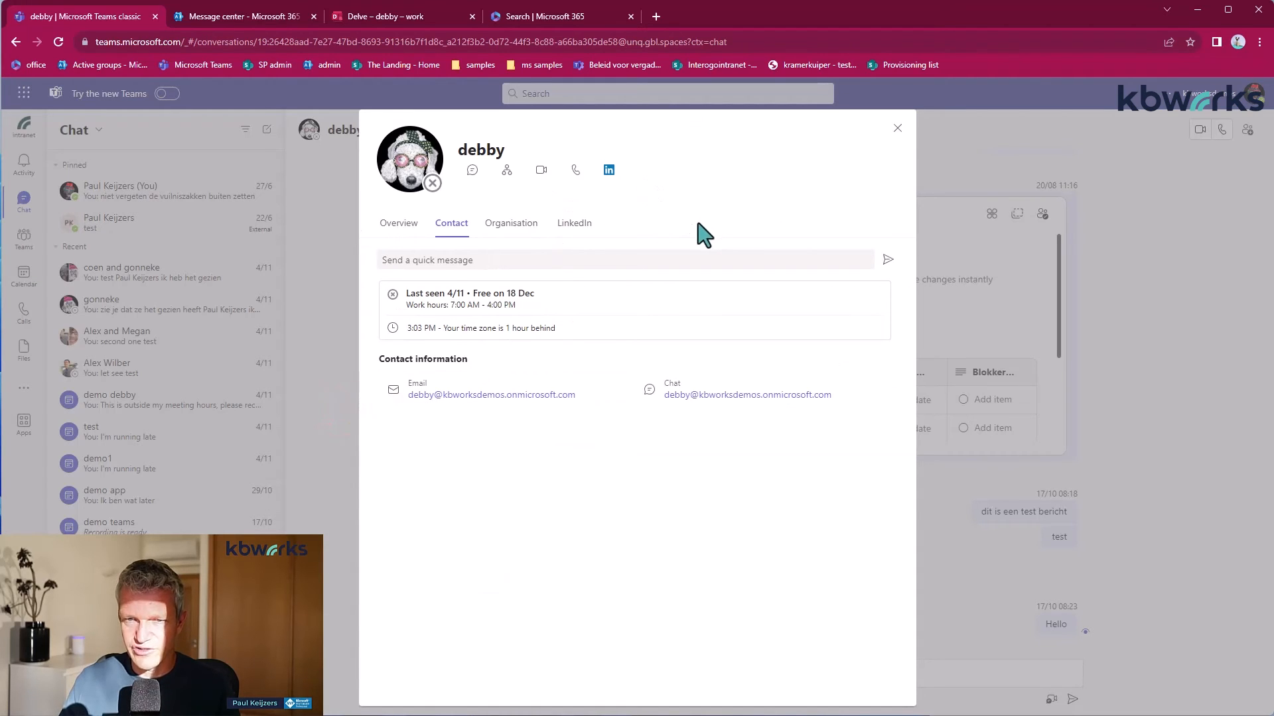
- Browse the card's Overview, Contact and LinkedIn sections, ending on Contact
{"action": "left_click", "coordinate": [398, 223]}
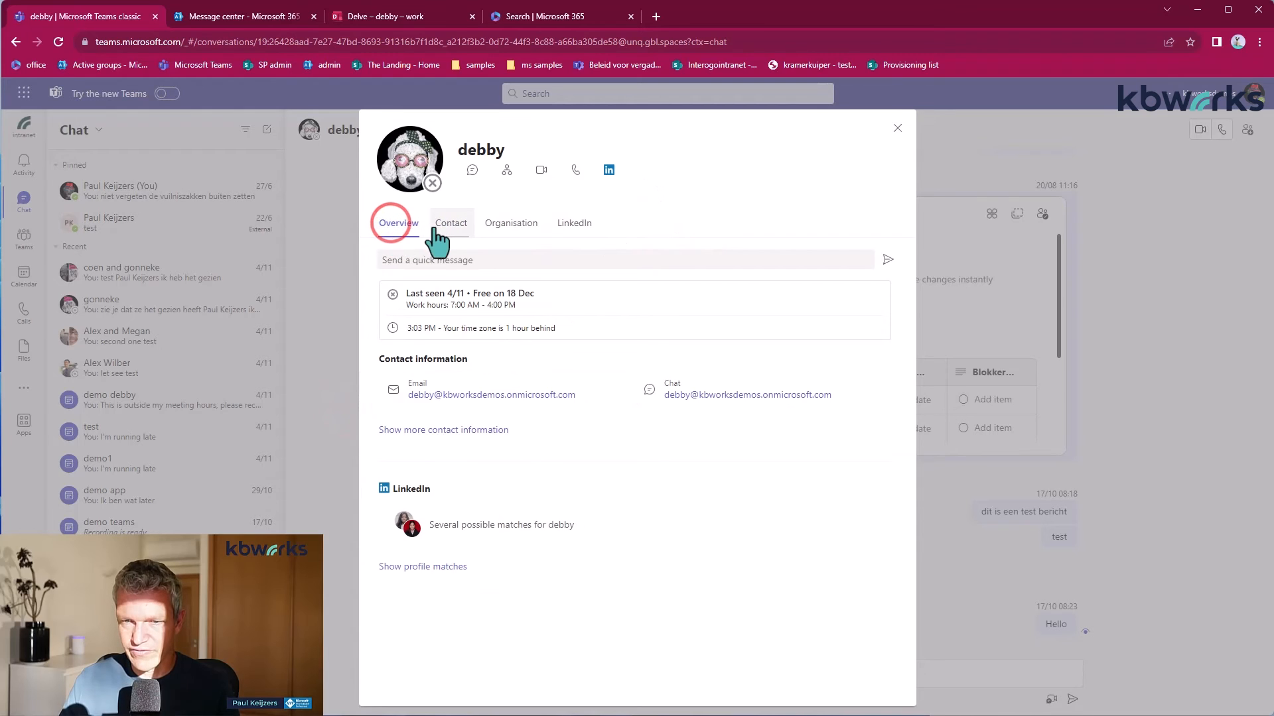
{"action": "left_click", "coordinate": [451, 223]}
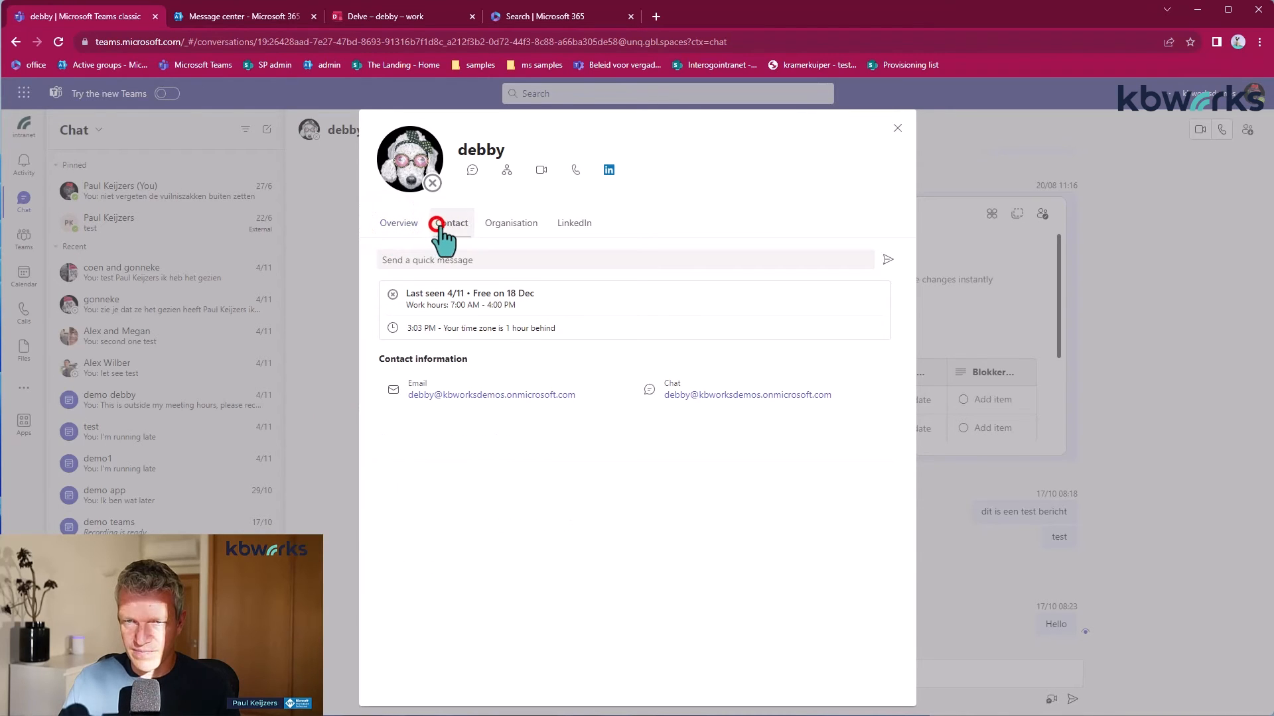
{"action": "left_click", "coordinate": [575, 223]}
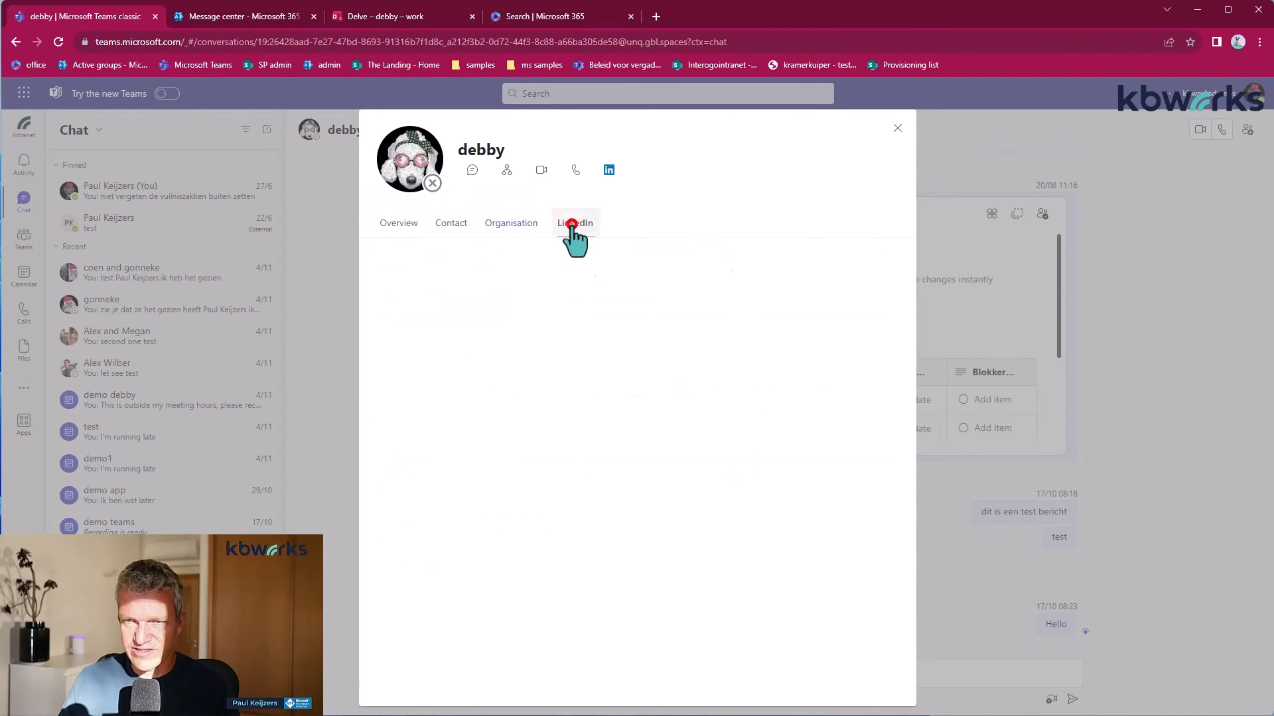
{"action": "left_click", "coordinate": [399, 223]}
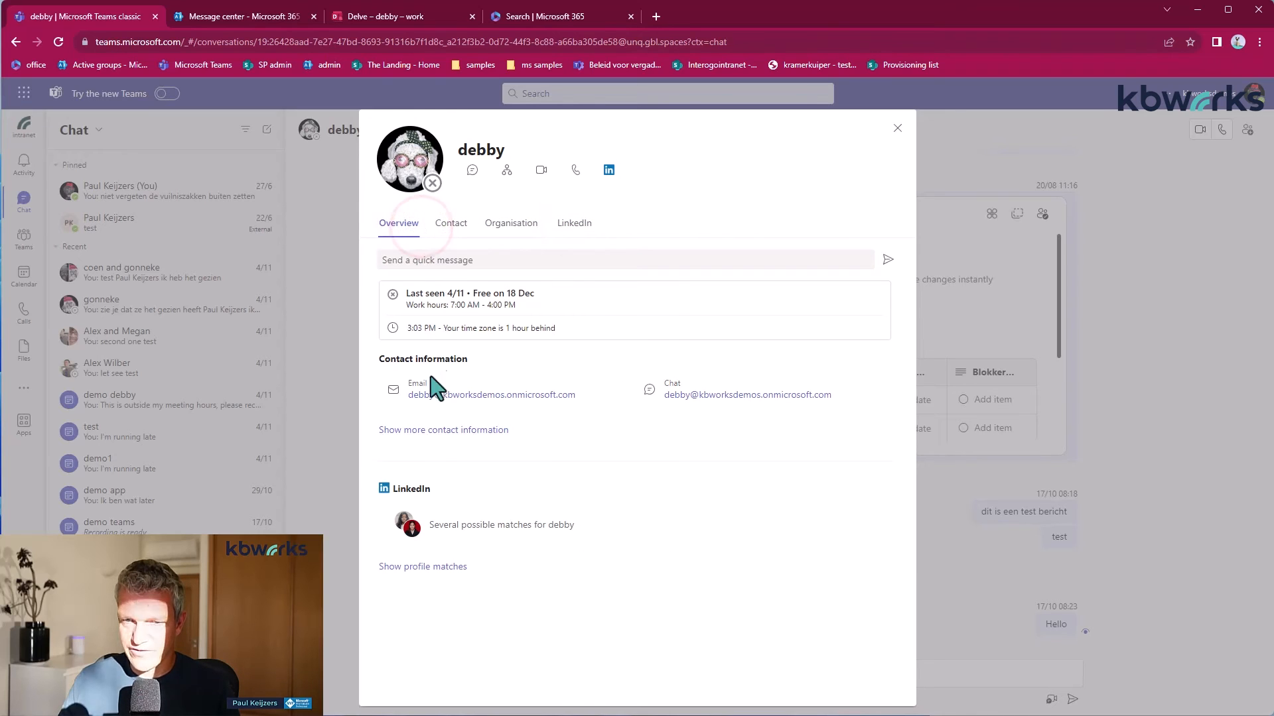
{"action": "left_click", "coordinate": [451, 223]}
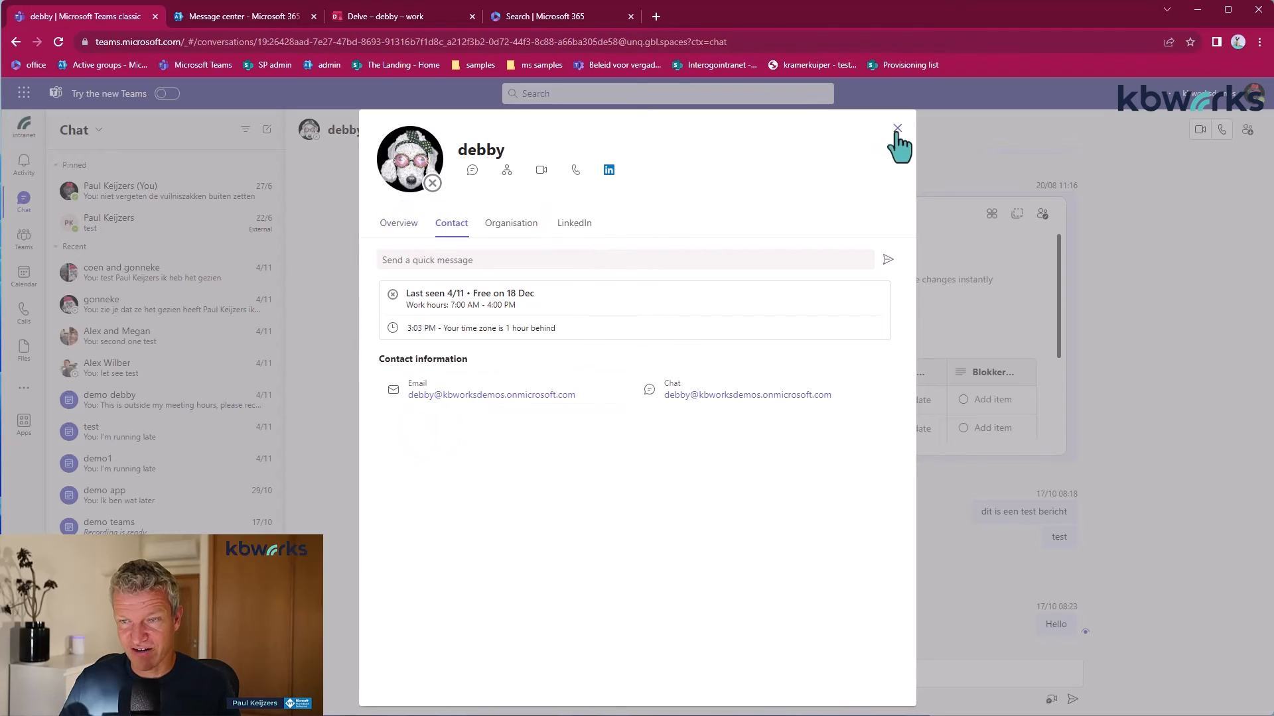
- Close debby's Teams profile card and return to her Microsoft 365 search profile
{"action": "left_click", "coordinate": [897, 129]}
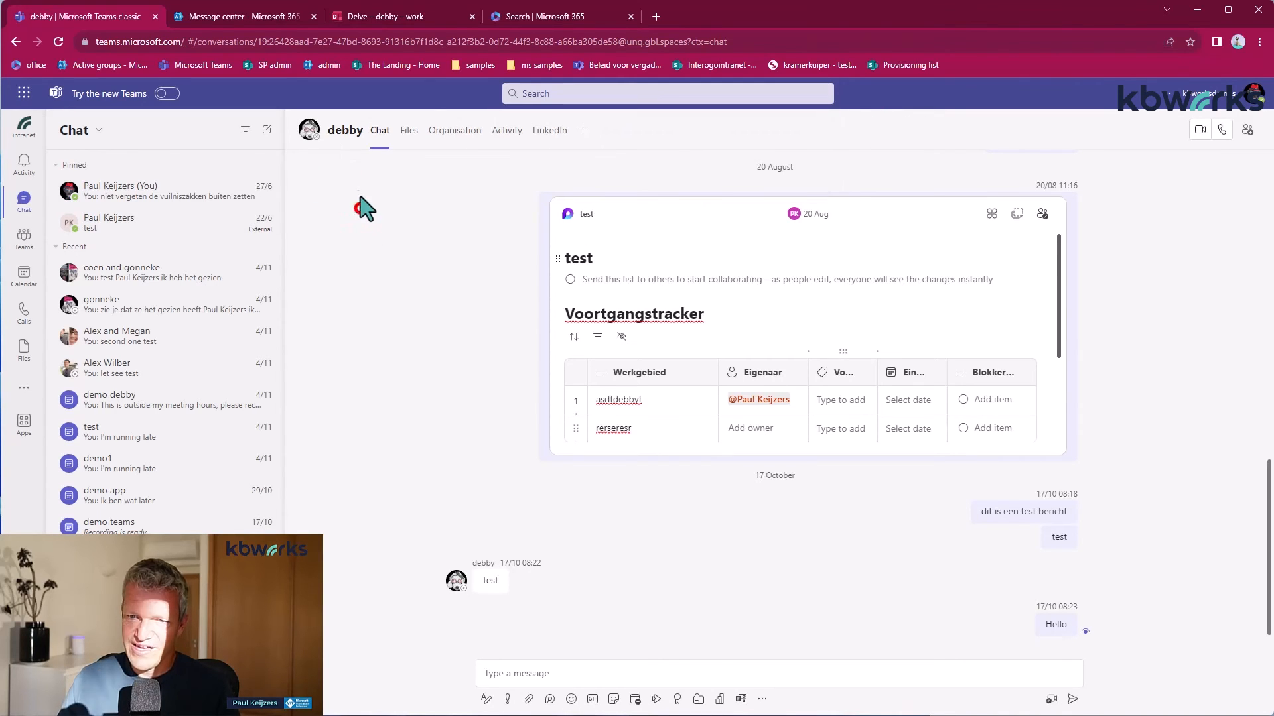
{"action": "left_click", "coordinate": [544, 16]}
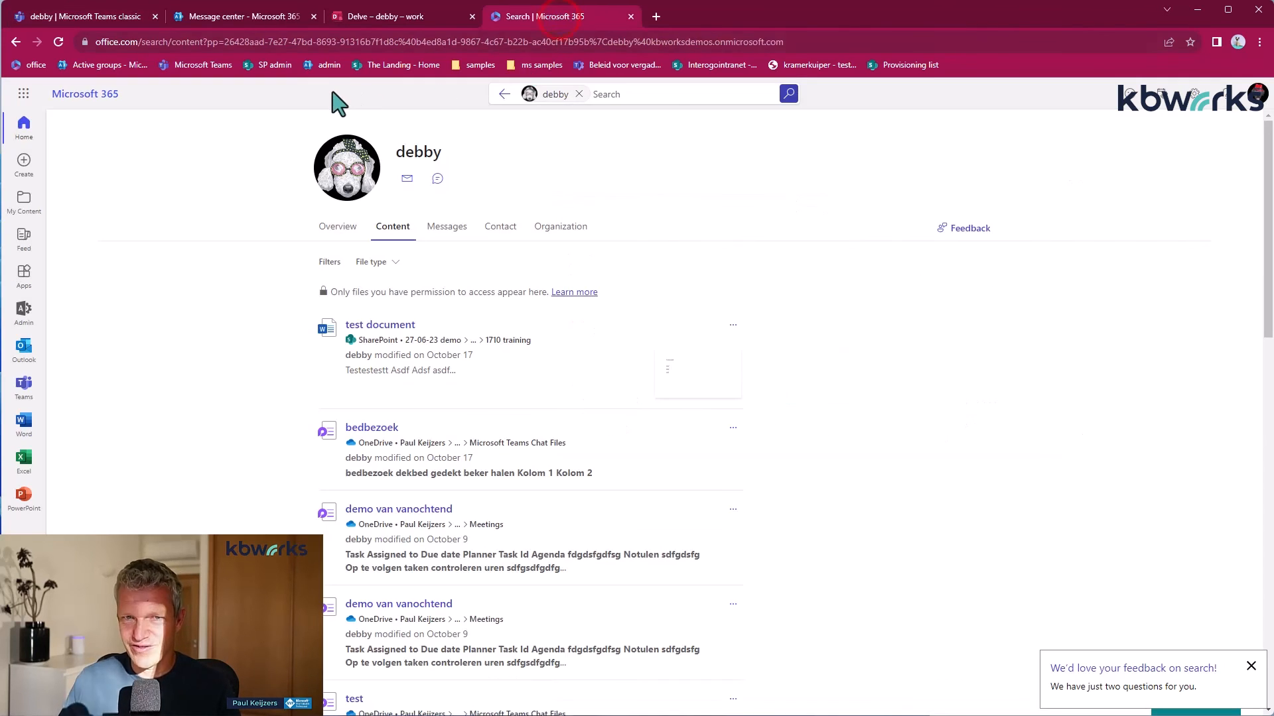